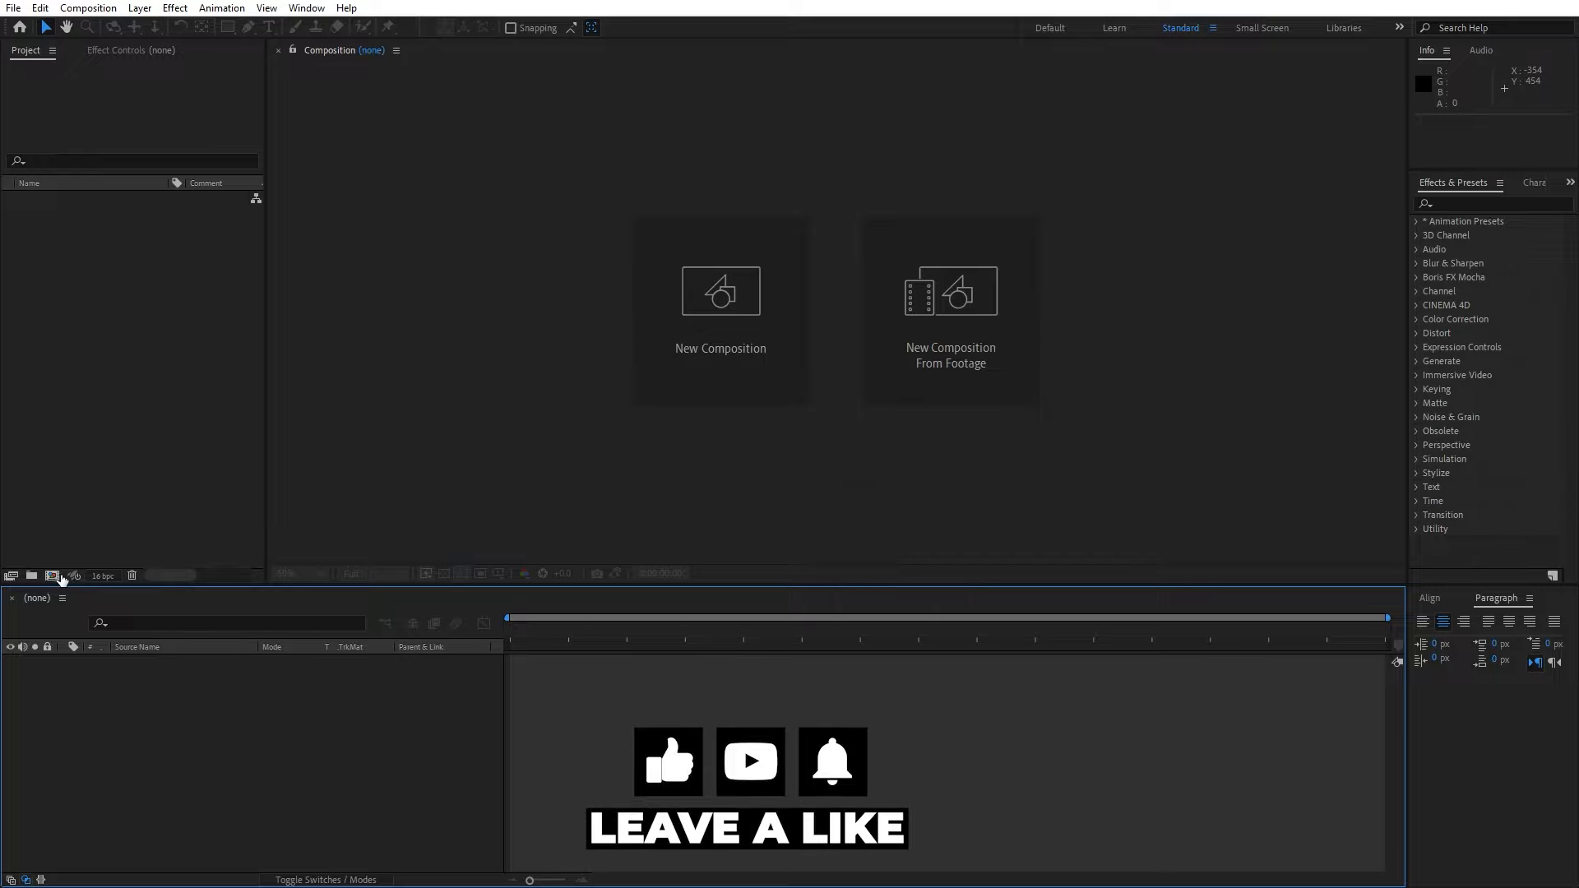
# Step: Create a 1920×1080, 30 fps, 20-second composition named Final
pyautogui.click(51, 576)
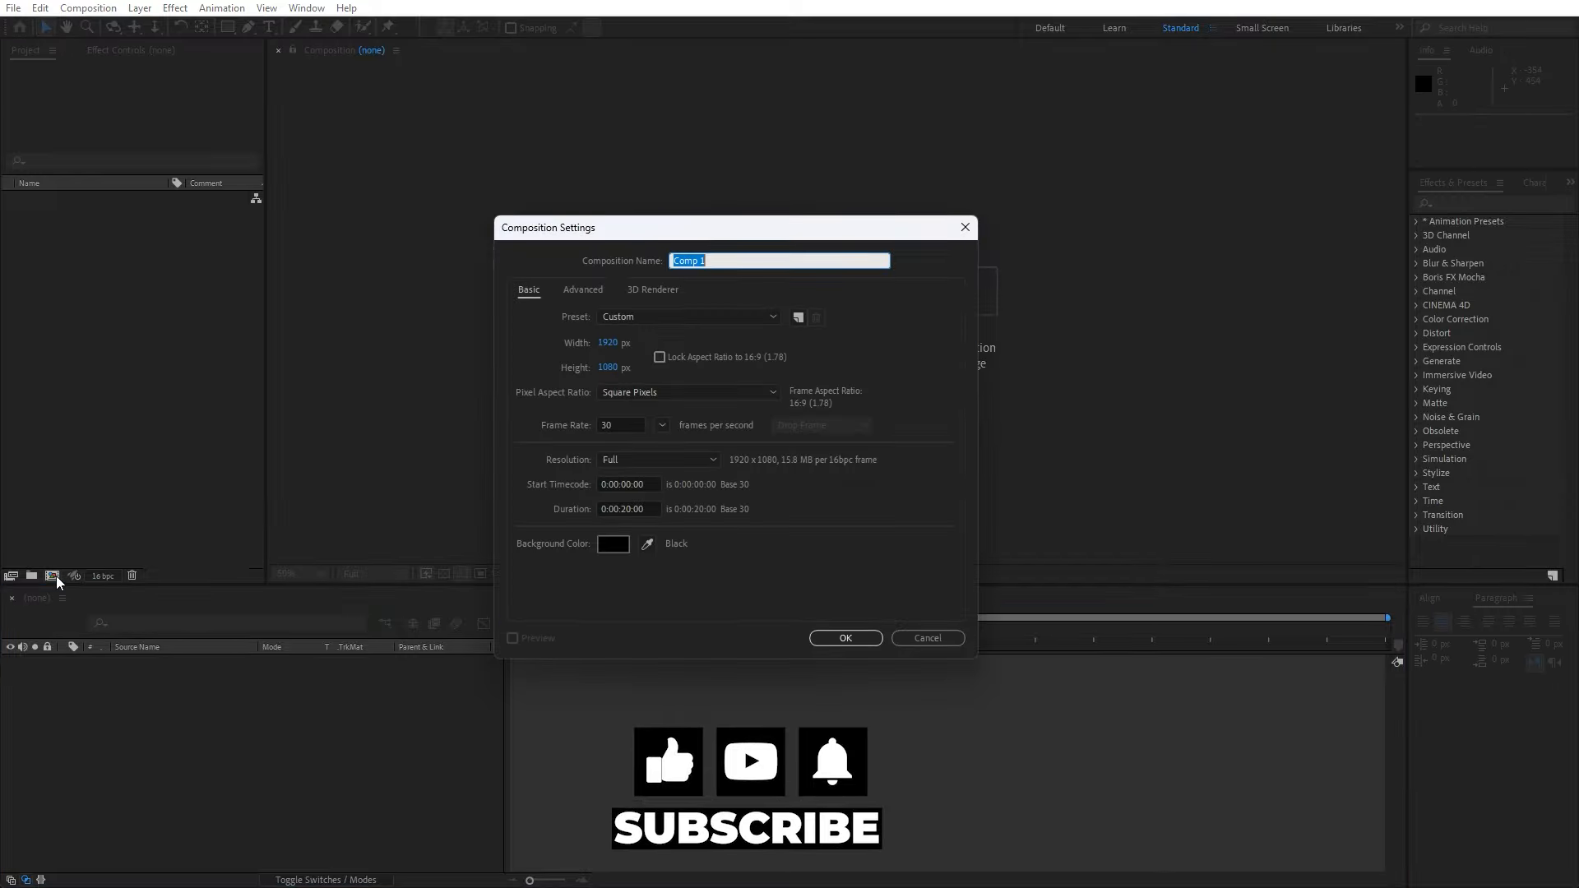
pyautogui.write('Final')
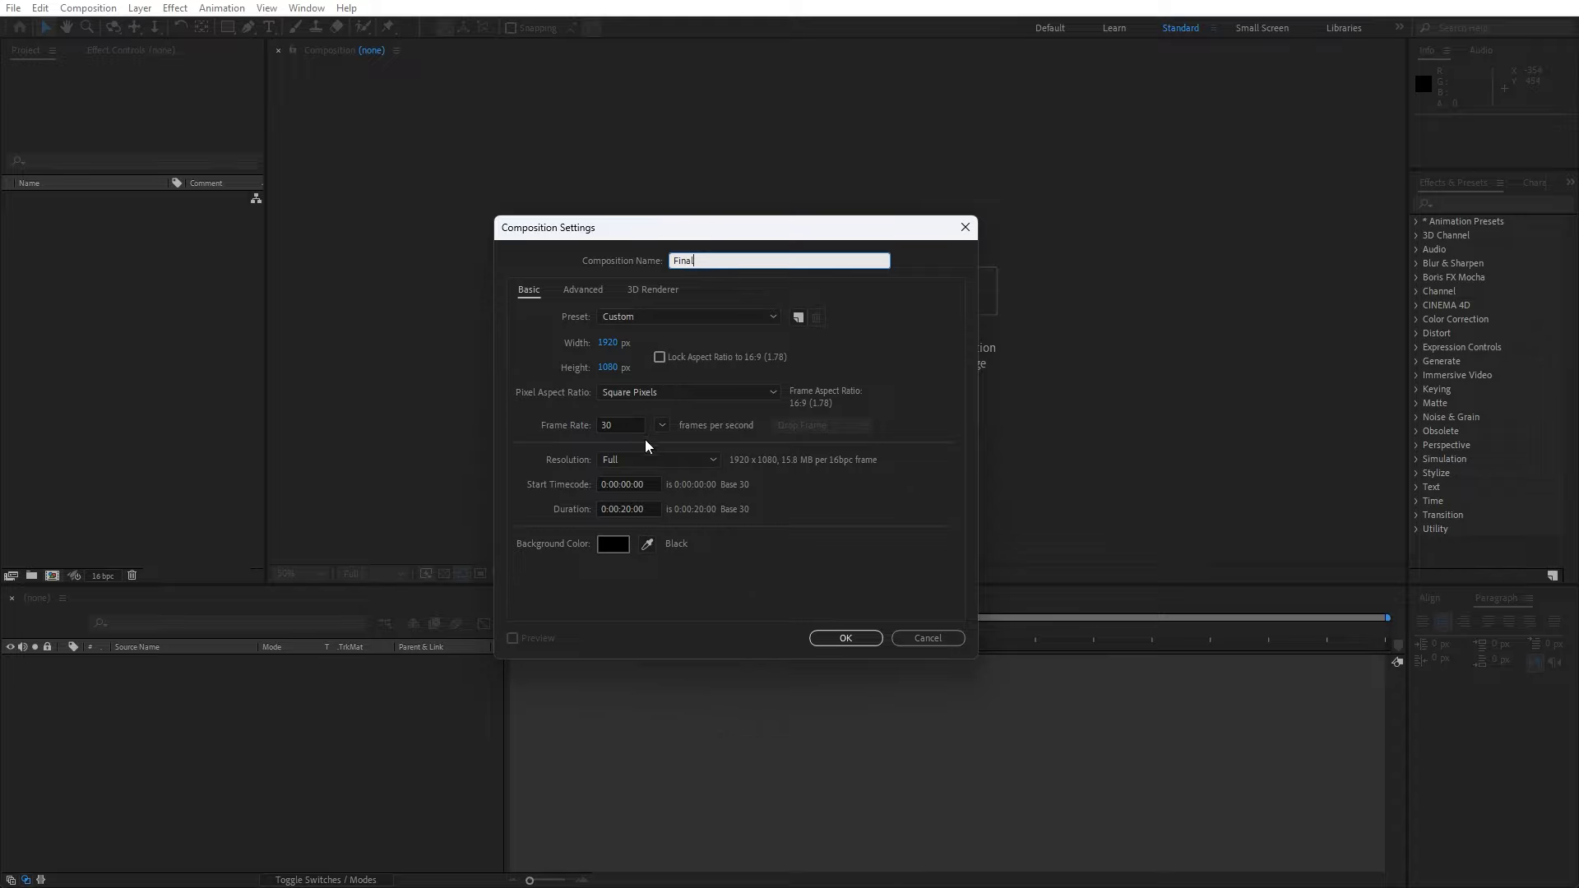
pyautogui.click(844, 638)
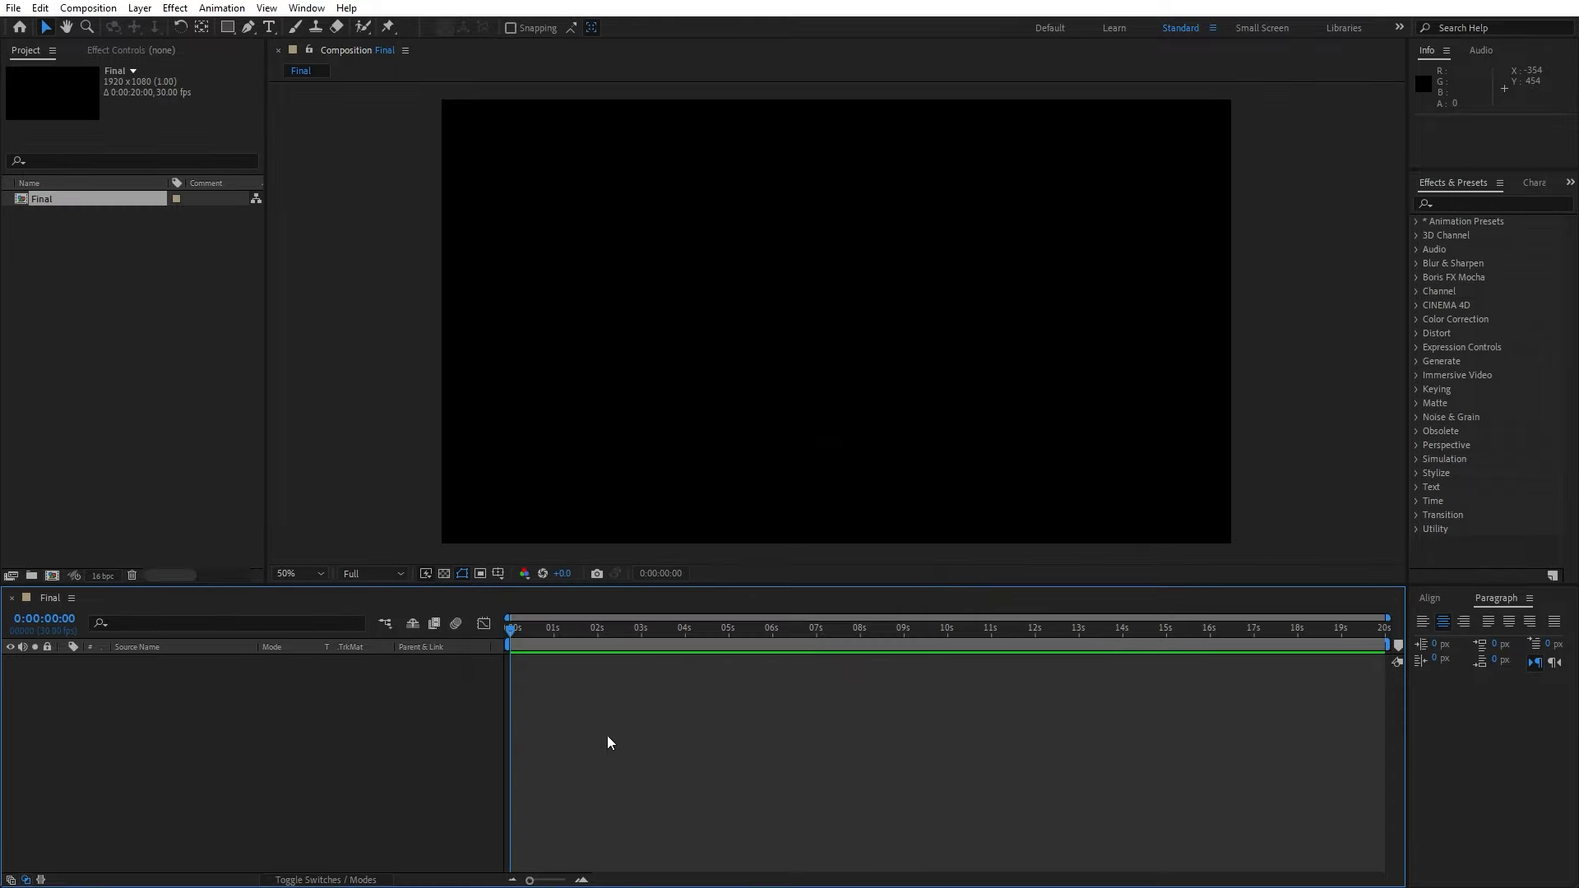
# Step: Add a new full-frame solid layer named BG to the composition
pyautogui.rightClick(607, 742)
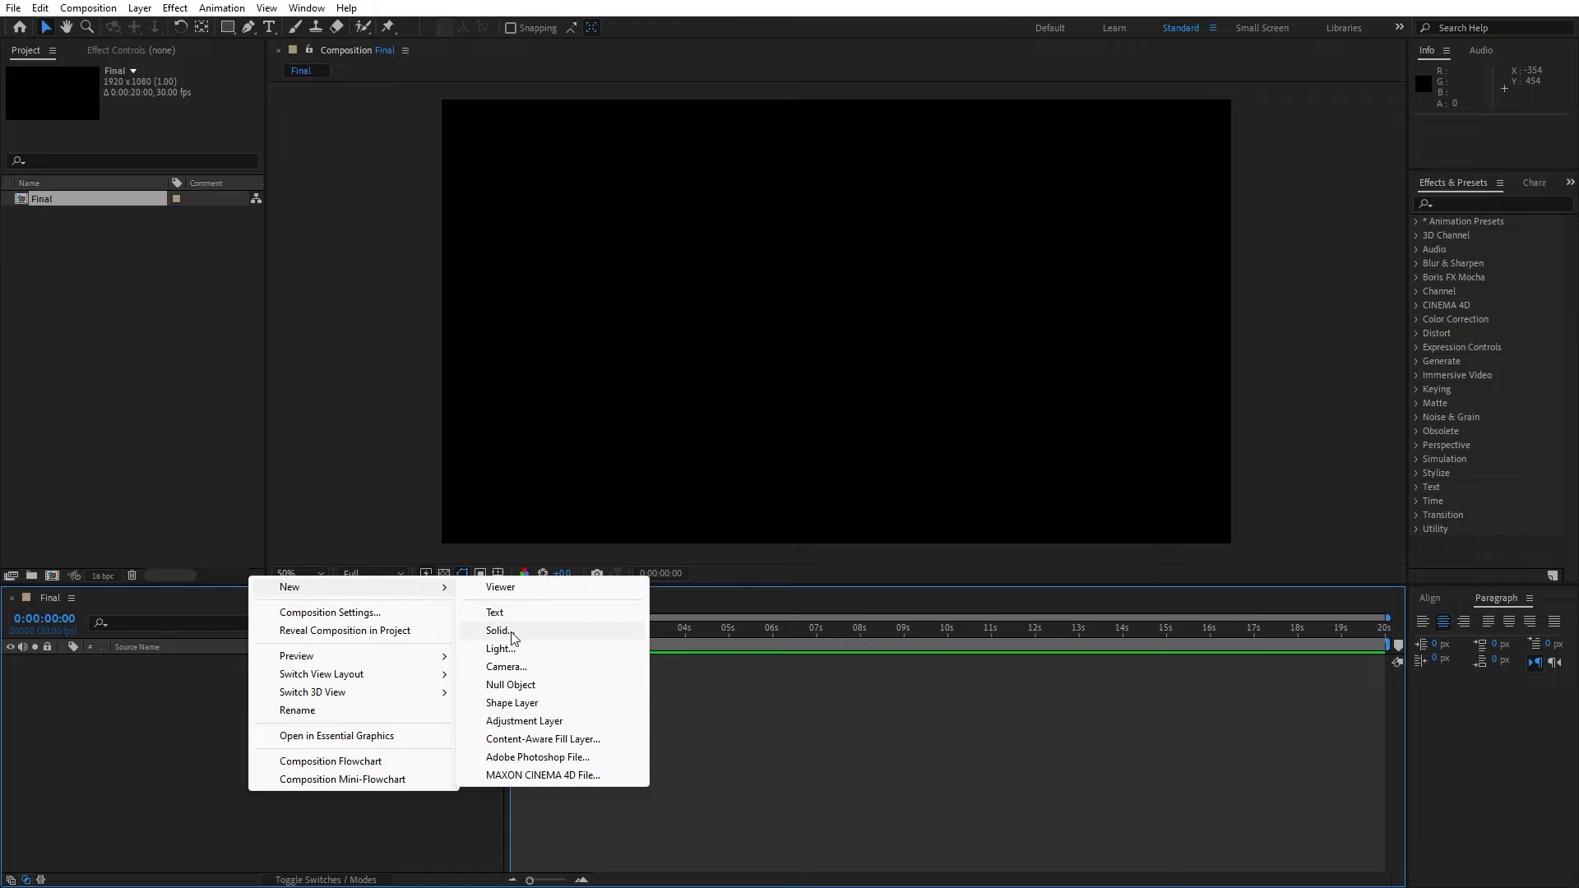
pyautogui.click(497, 630)
pyautogui.write('BG')
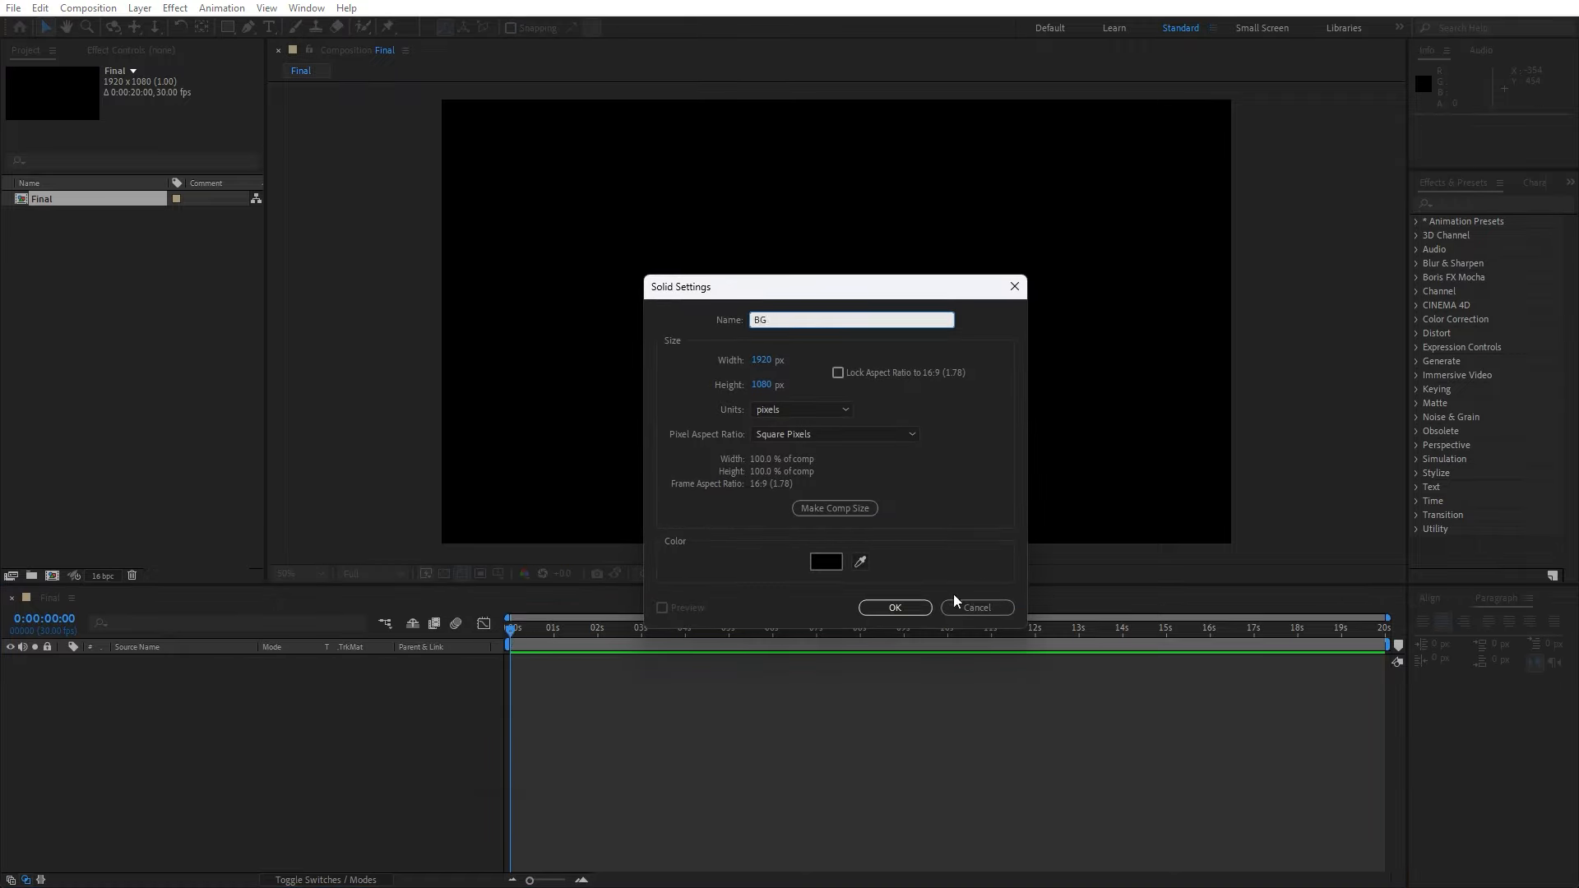
pyautogui.click(894, 607)
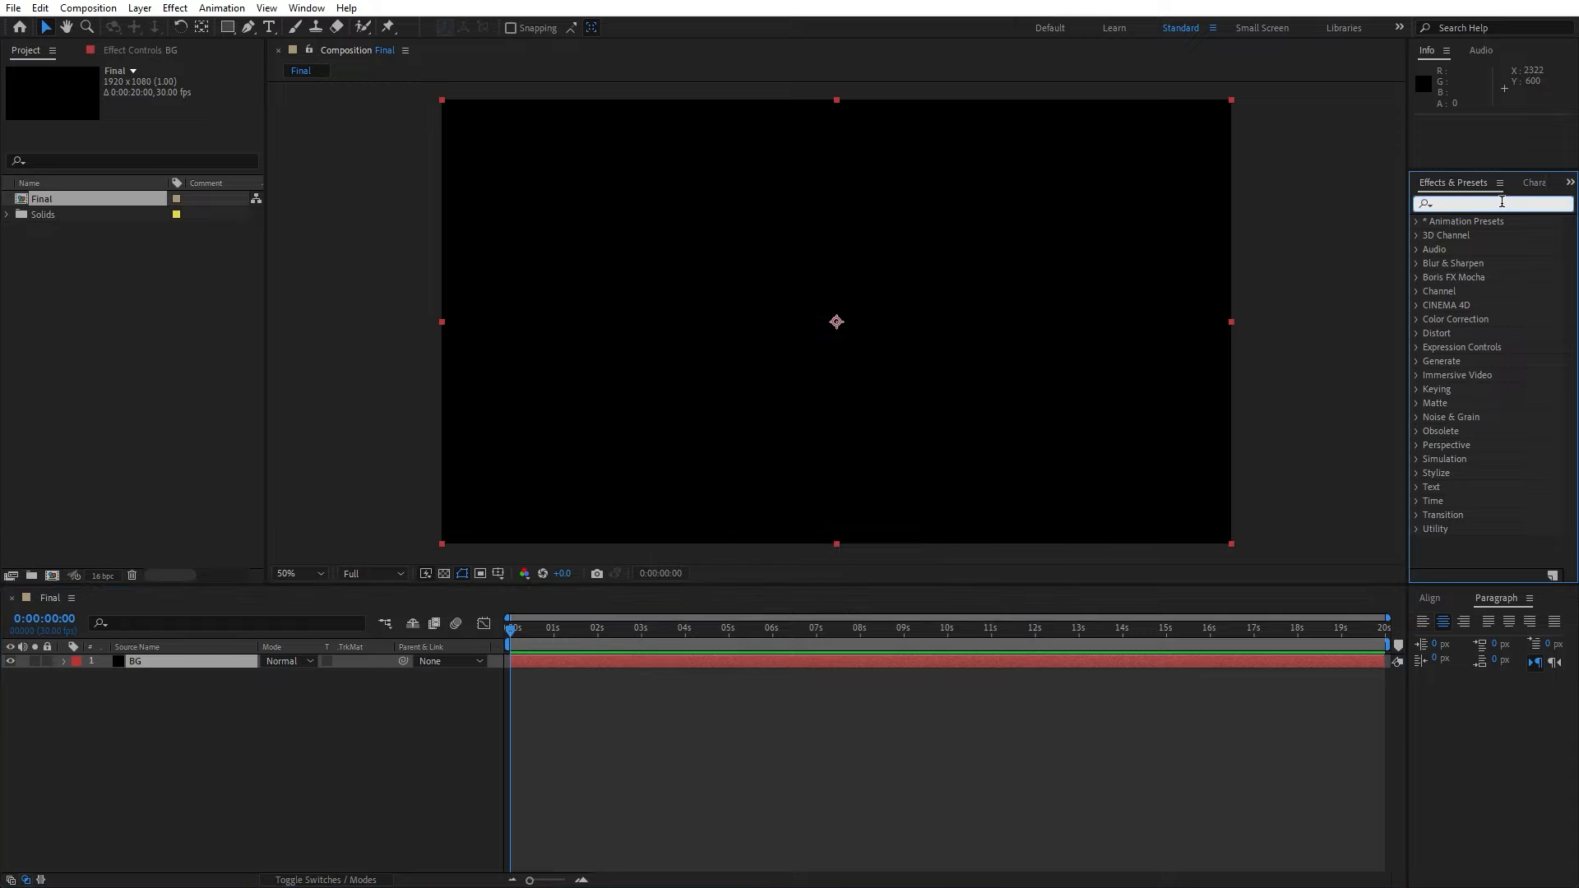
# Step: Apply a Fill effect to BG and colour it dark purple
pyautogui.write('fill')
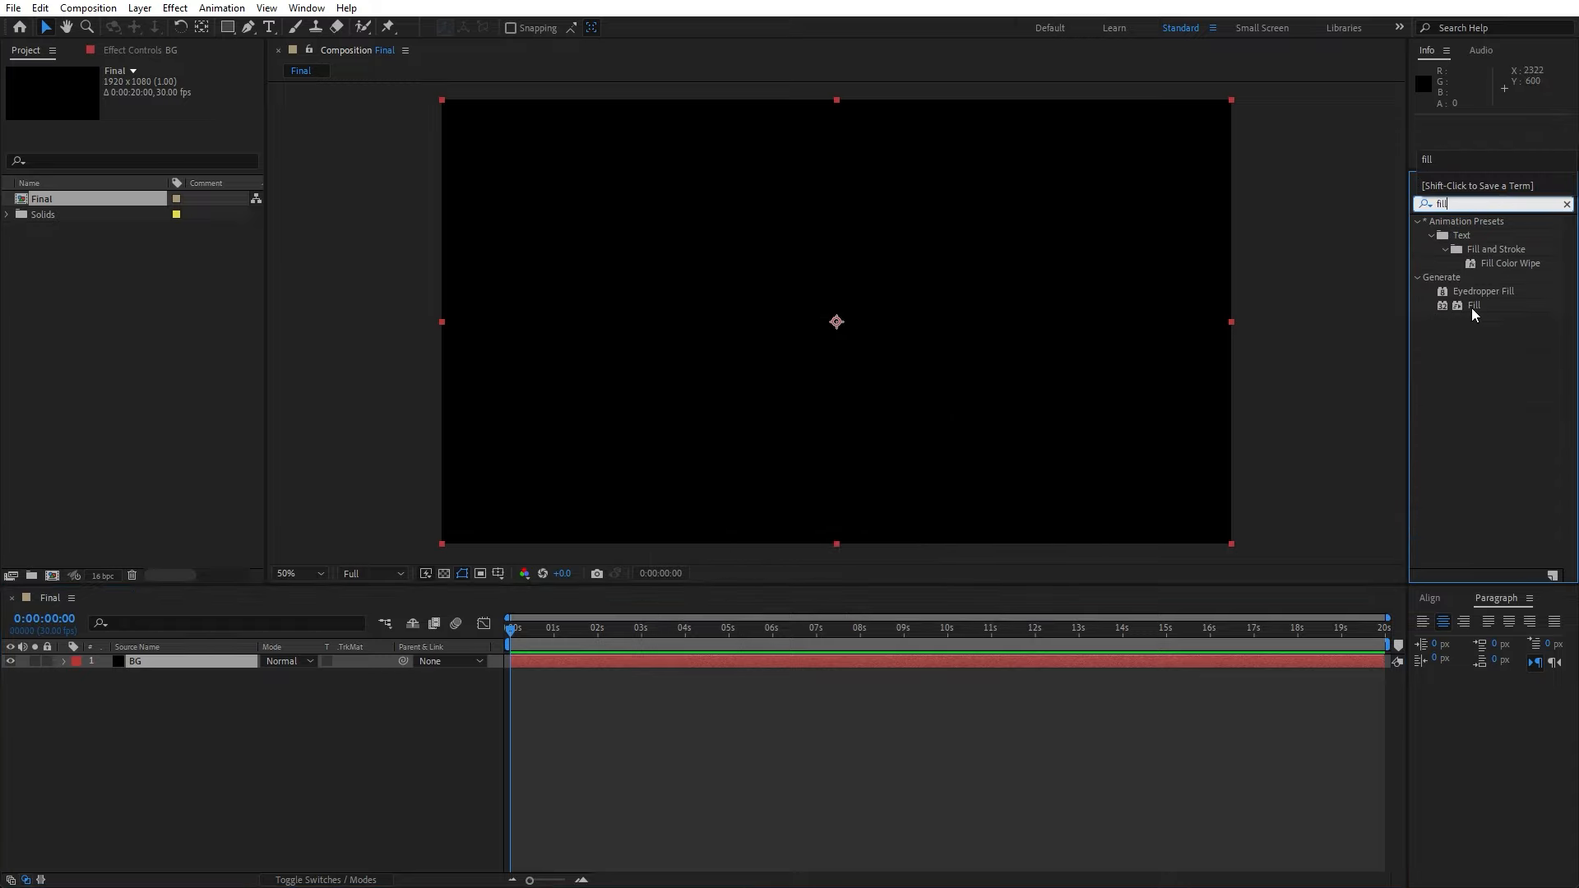
pyautogui.doubleClick(1474, 306)
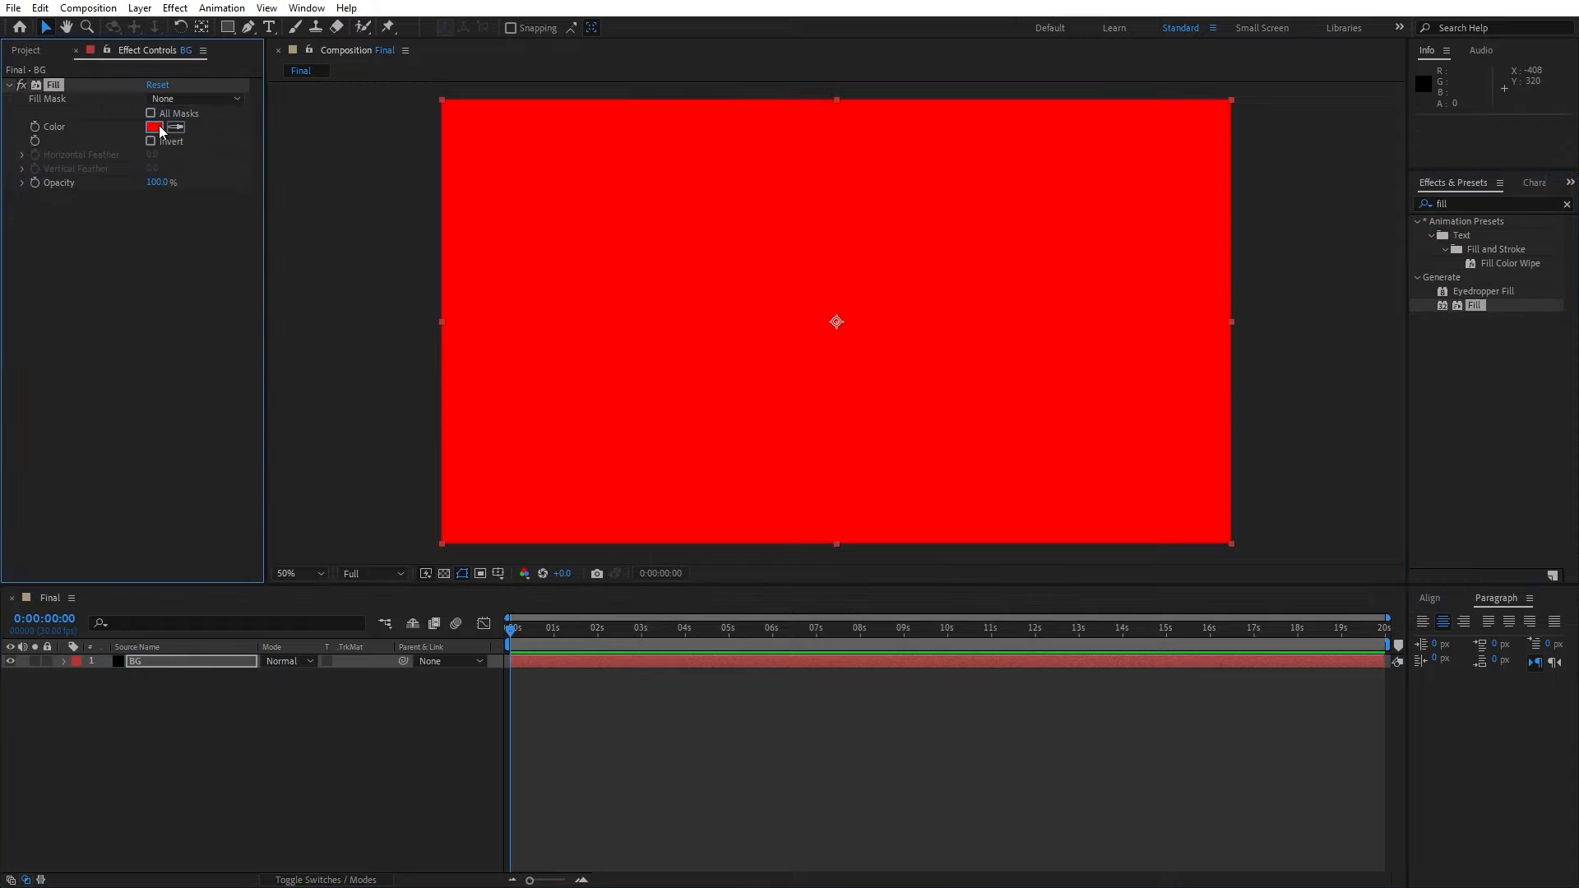
pyautogui.click(155, 127)
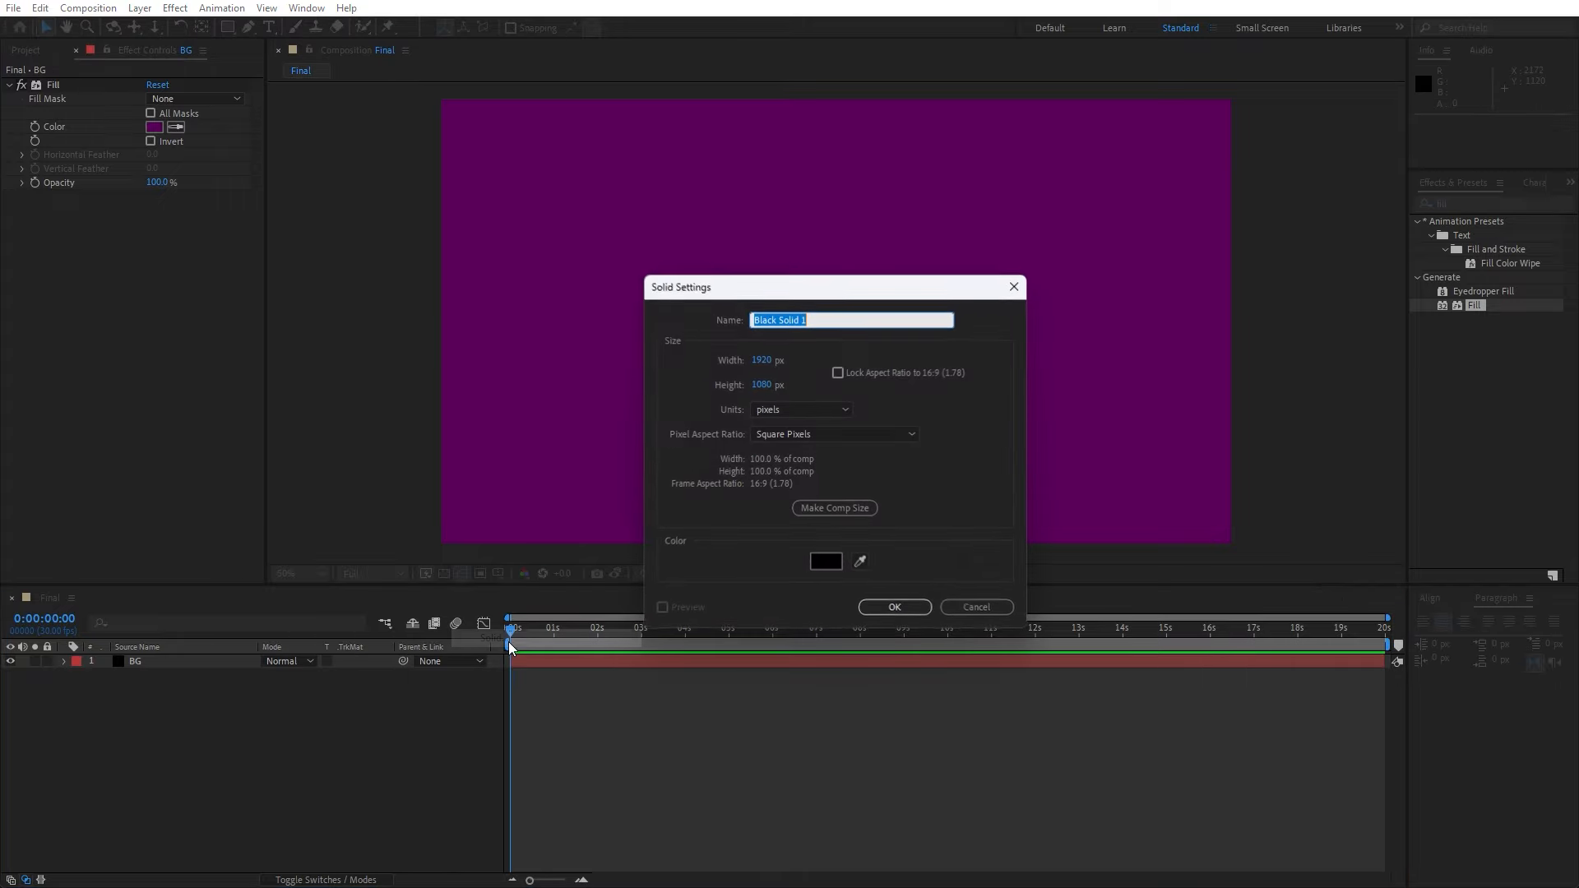
# Step: Create a solid named Grid, apply the Grid effect and search for CC Kaleida
pyautogui.write('Grid')
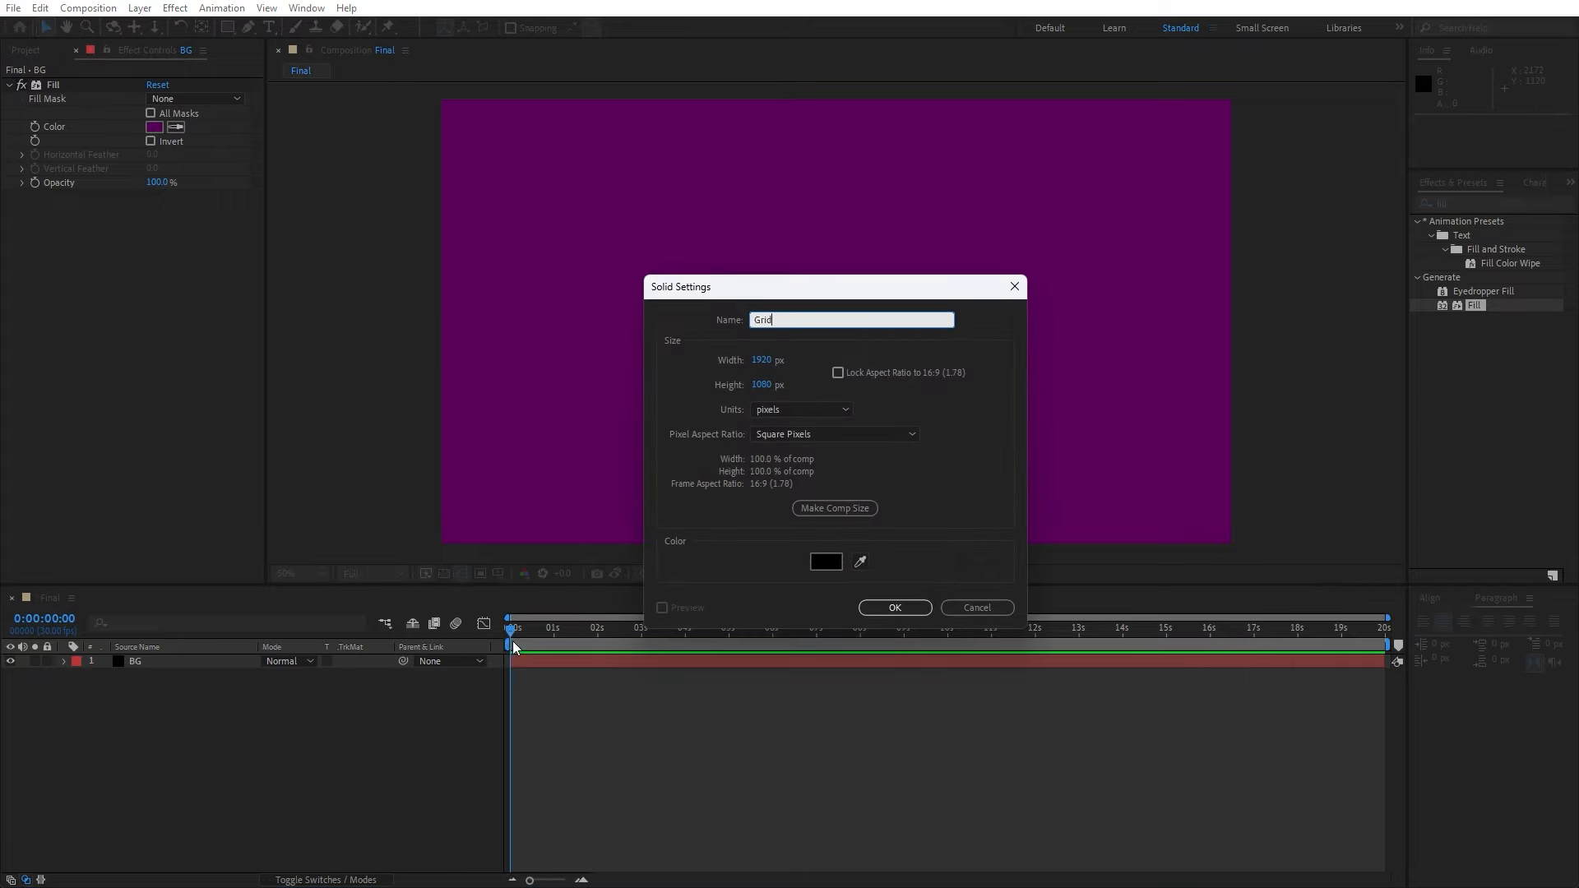
pyautogui.click(893, 607)
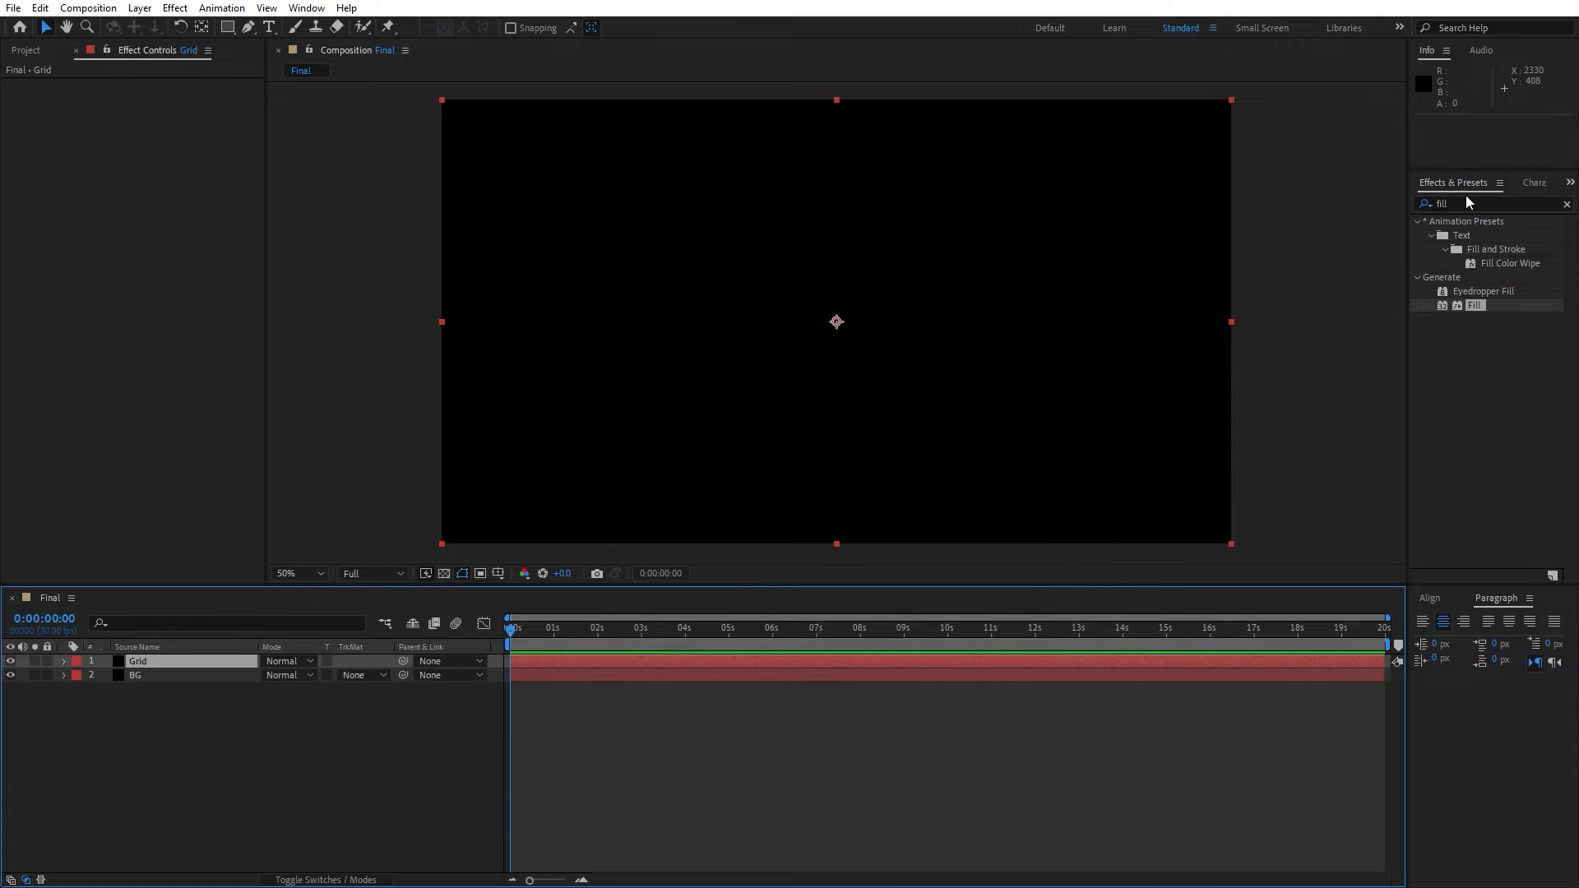
pyautogui.write('grid')
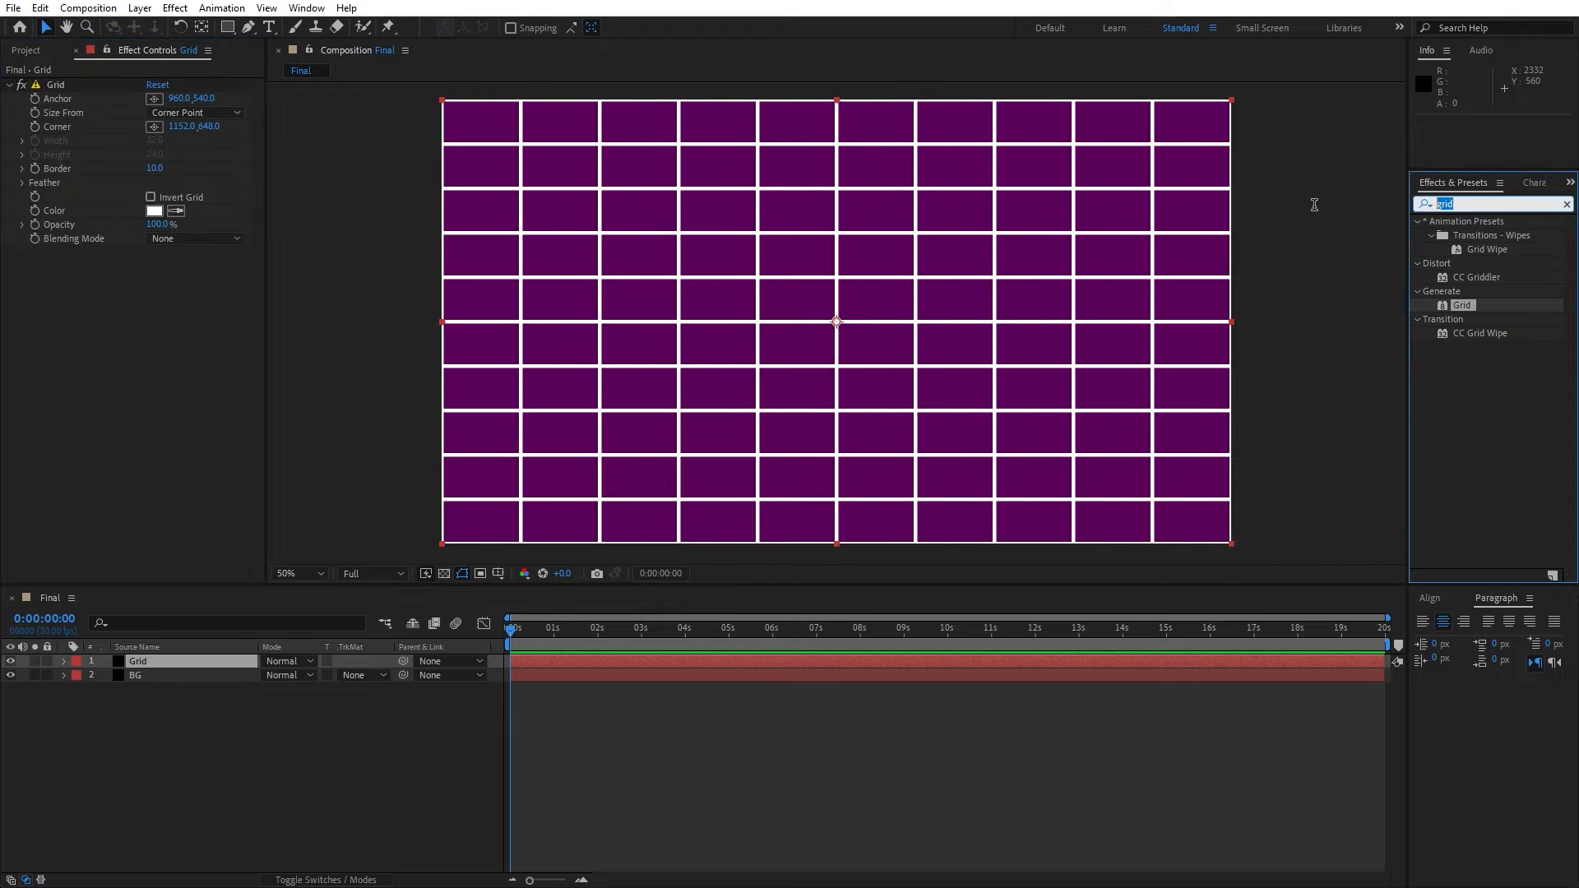
pyautogui.write('cc kal')
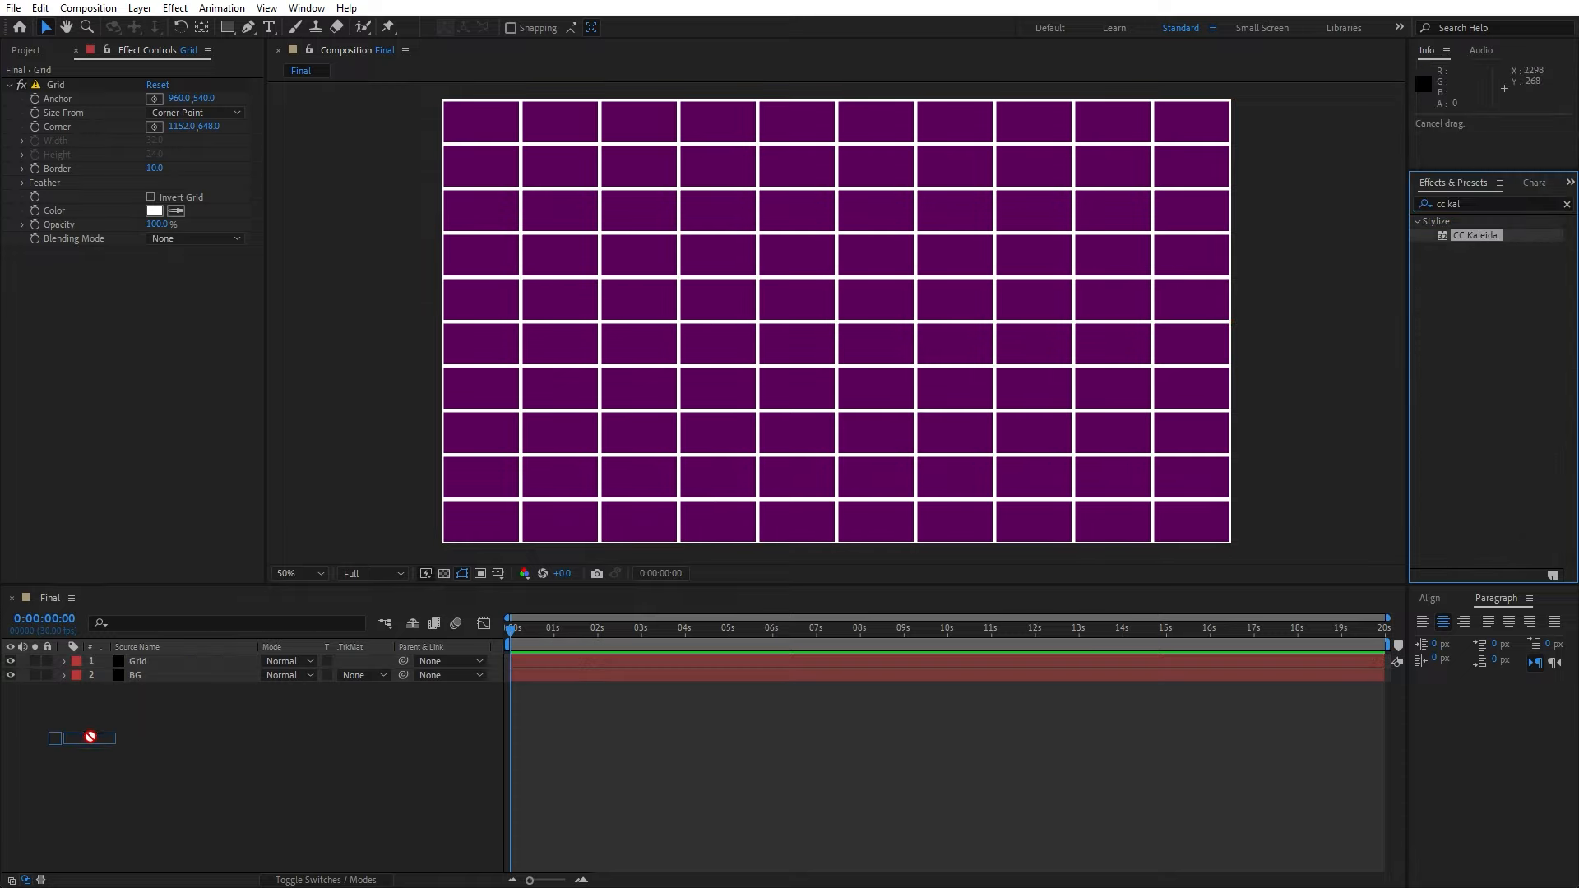
# Step: Apply CC Kaleida to the Grid layer with Dia Cross mirroring and floating center
pyautogui.doubleClick(1476, 235)
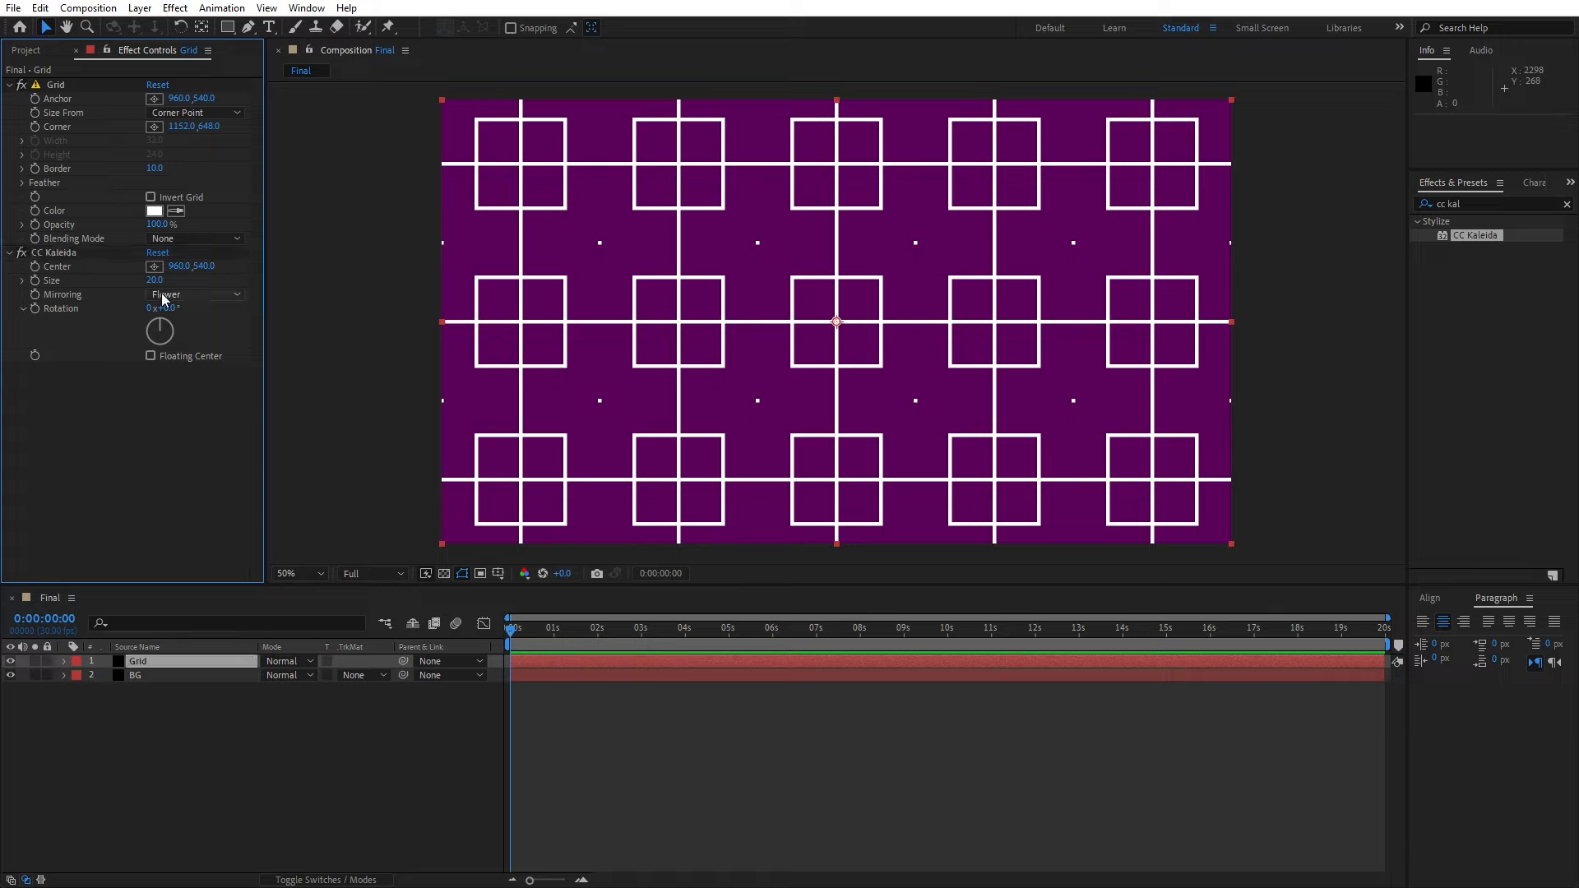
pyautogui.click(194, 295)
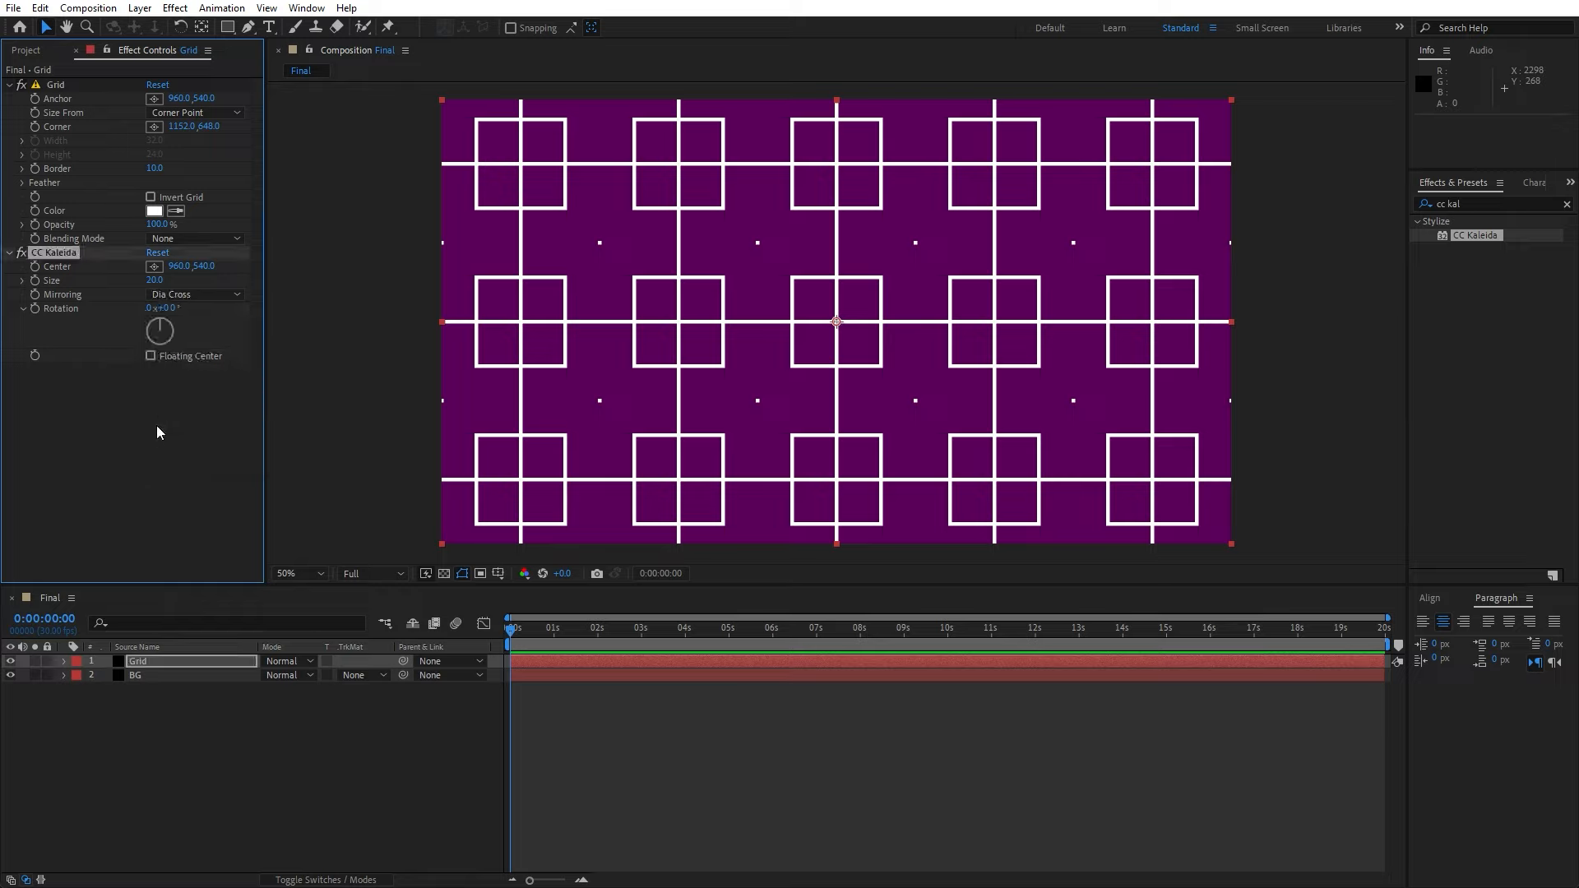
pyautogui.click(151, 356)
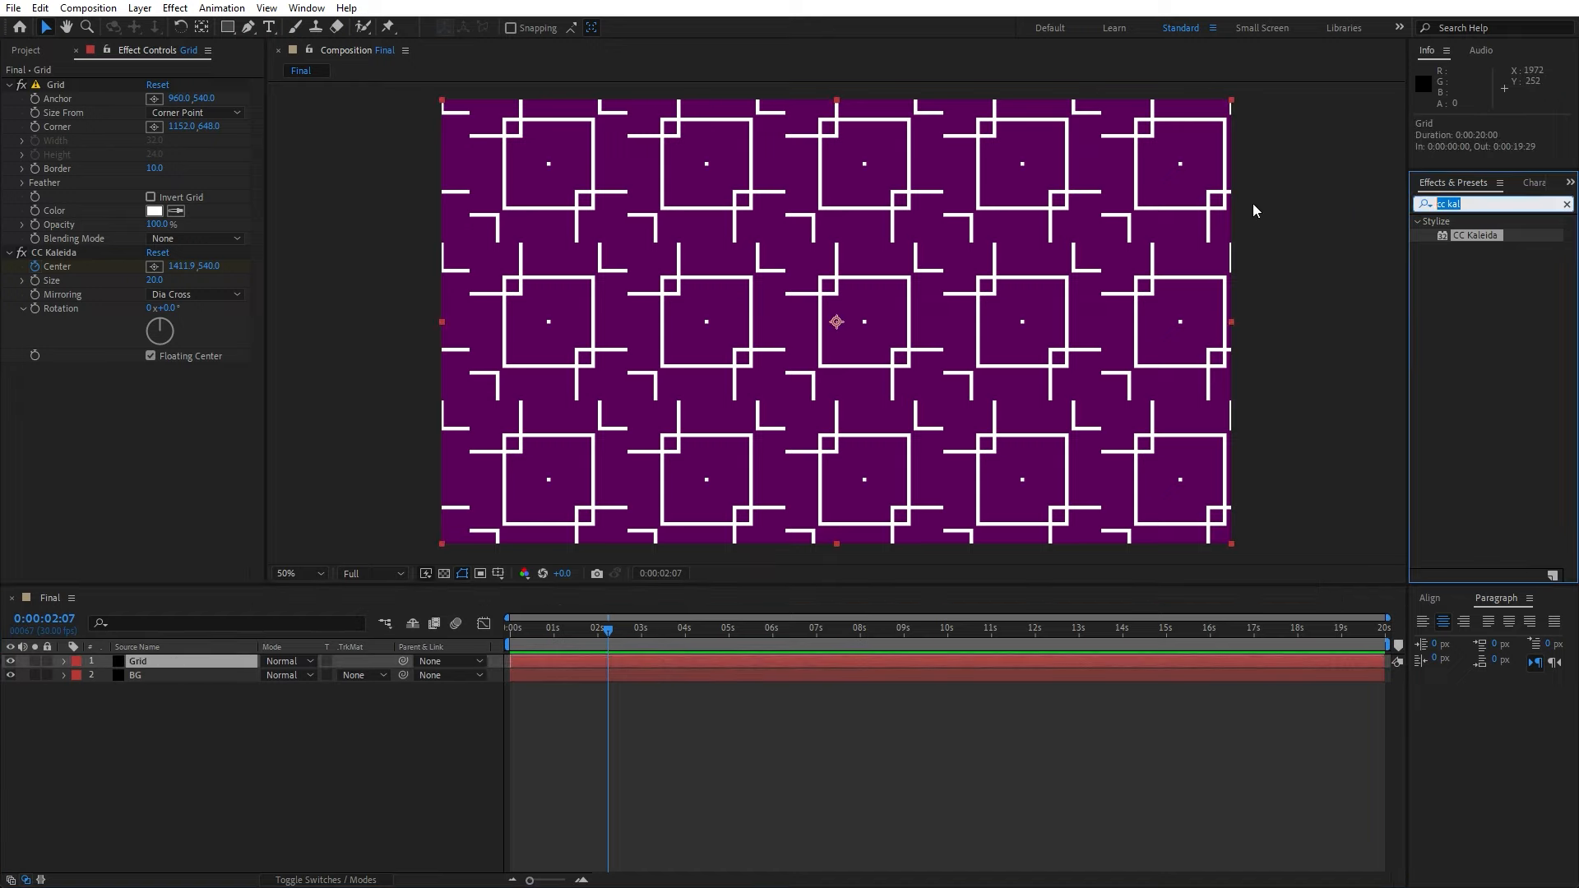
# Step: Apply a Glow effect to the Grid layer's kaleidoscope lines
pyautogui.write('glow')
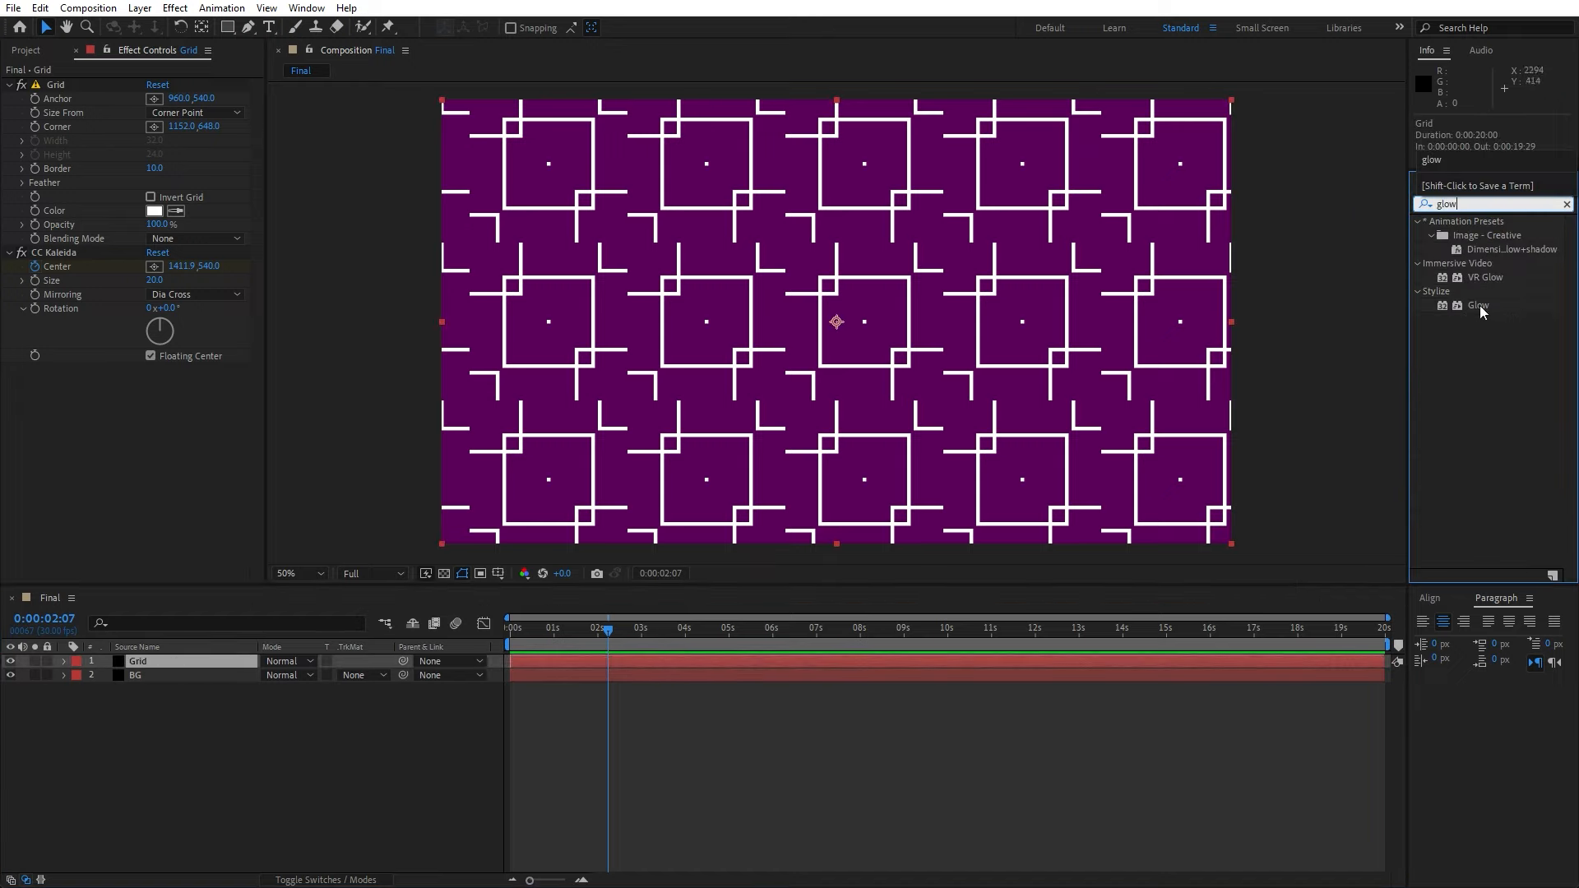
pyautogui.doubleClick(1477, 306)
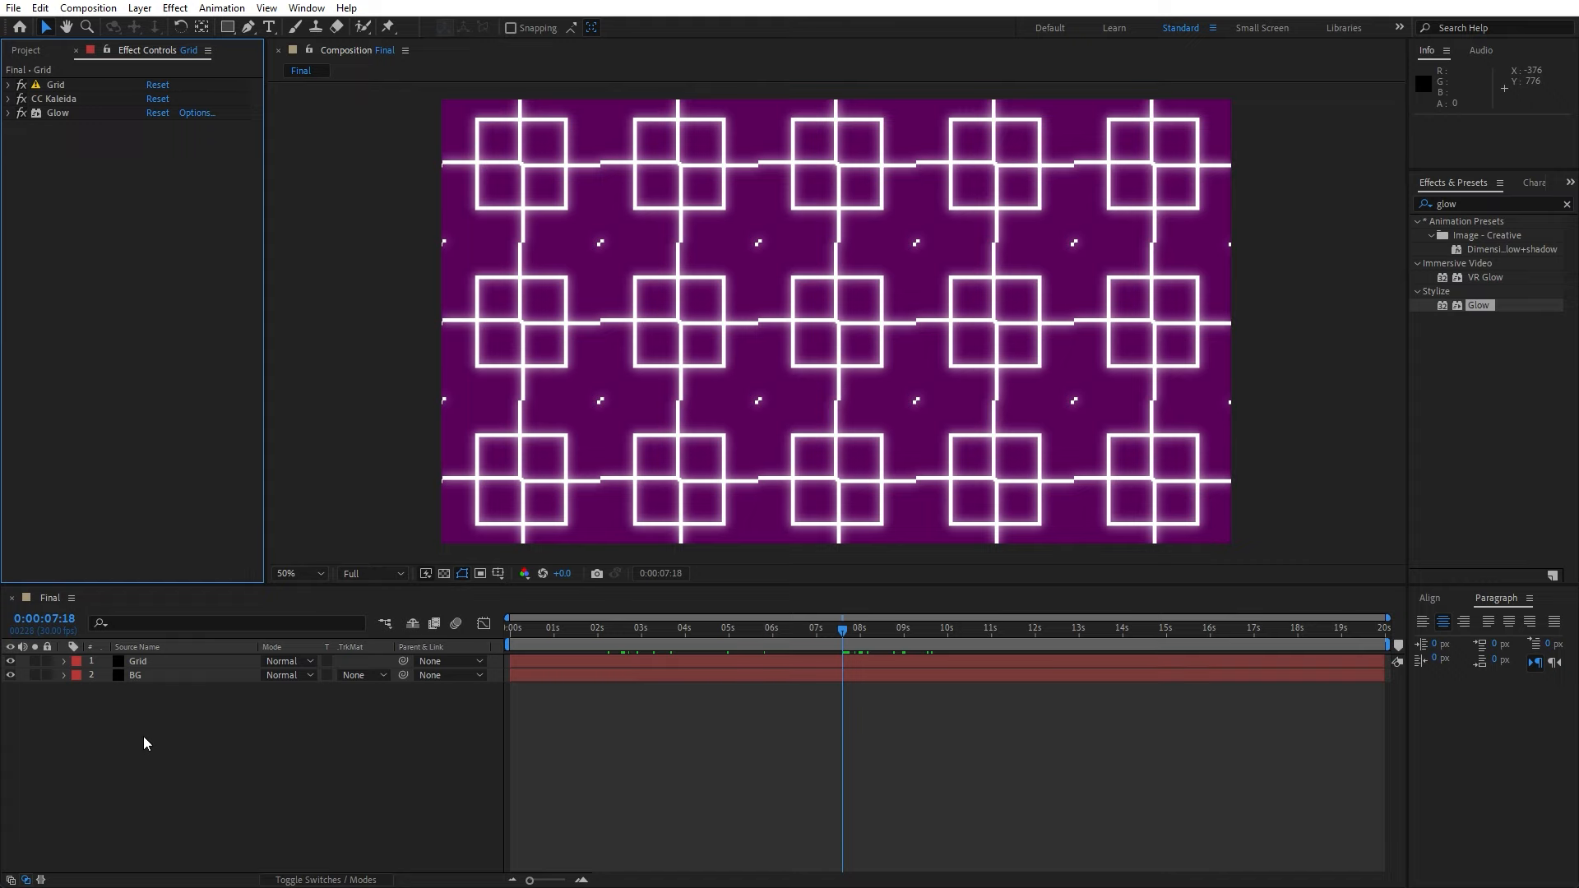
# Step: Duplicate the Grid layer and set the top copy's blending mode to Overlay
pyautogui.click(138, 661)
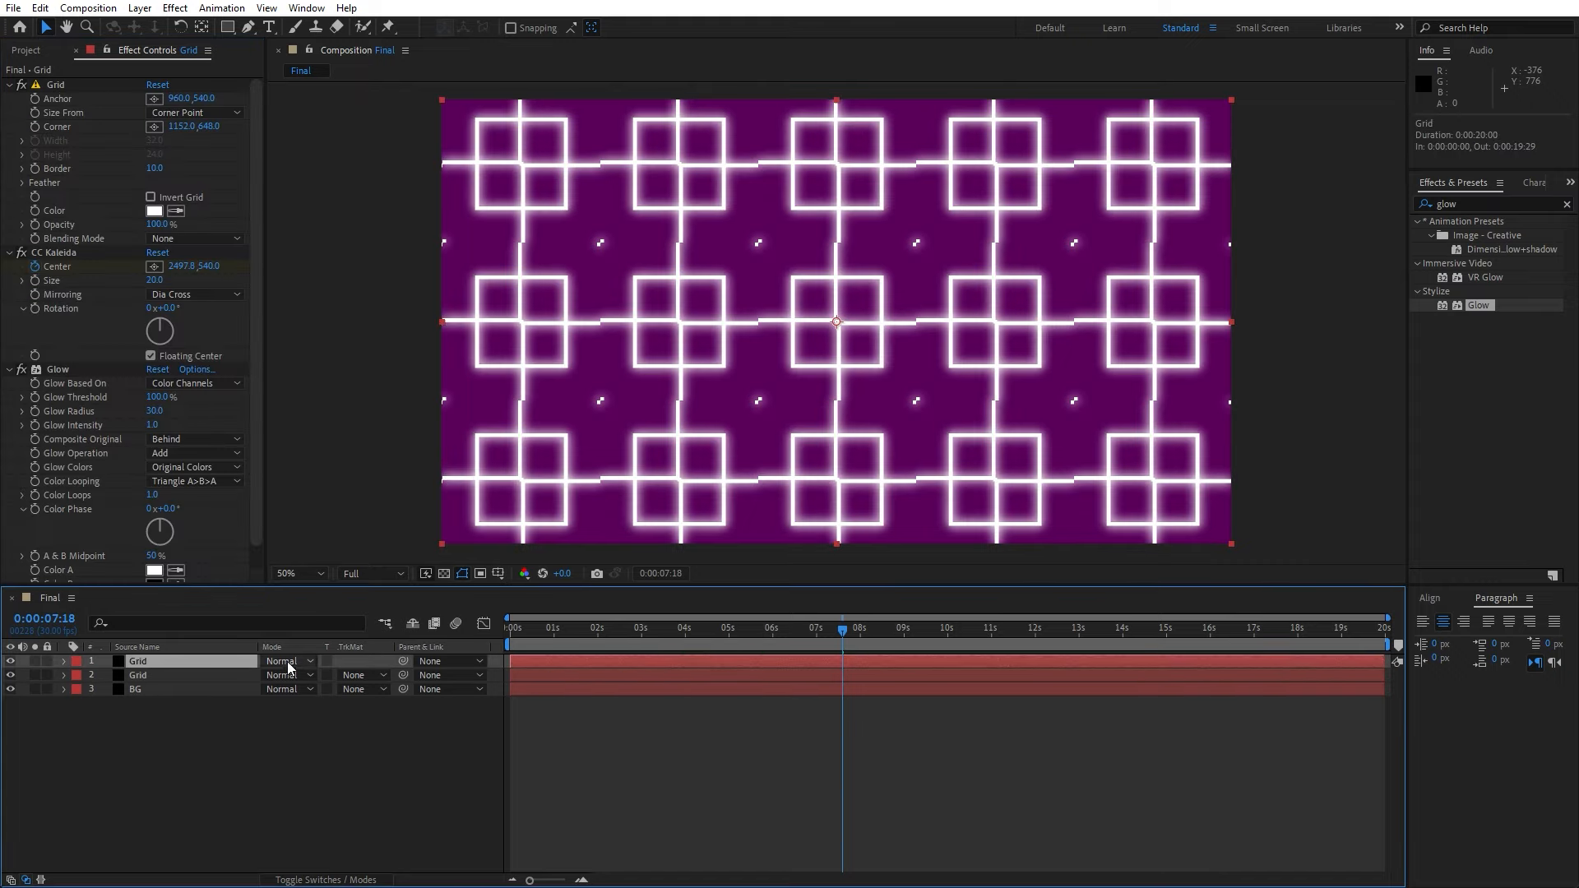
pyautogui.click(286, 662)
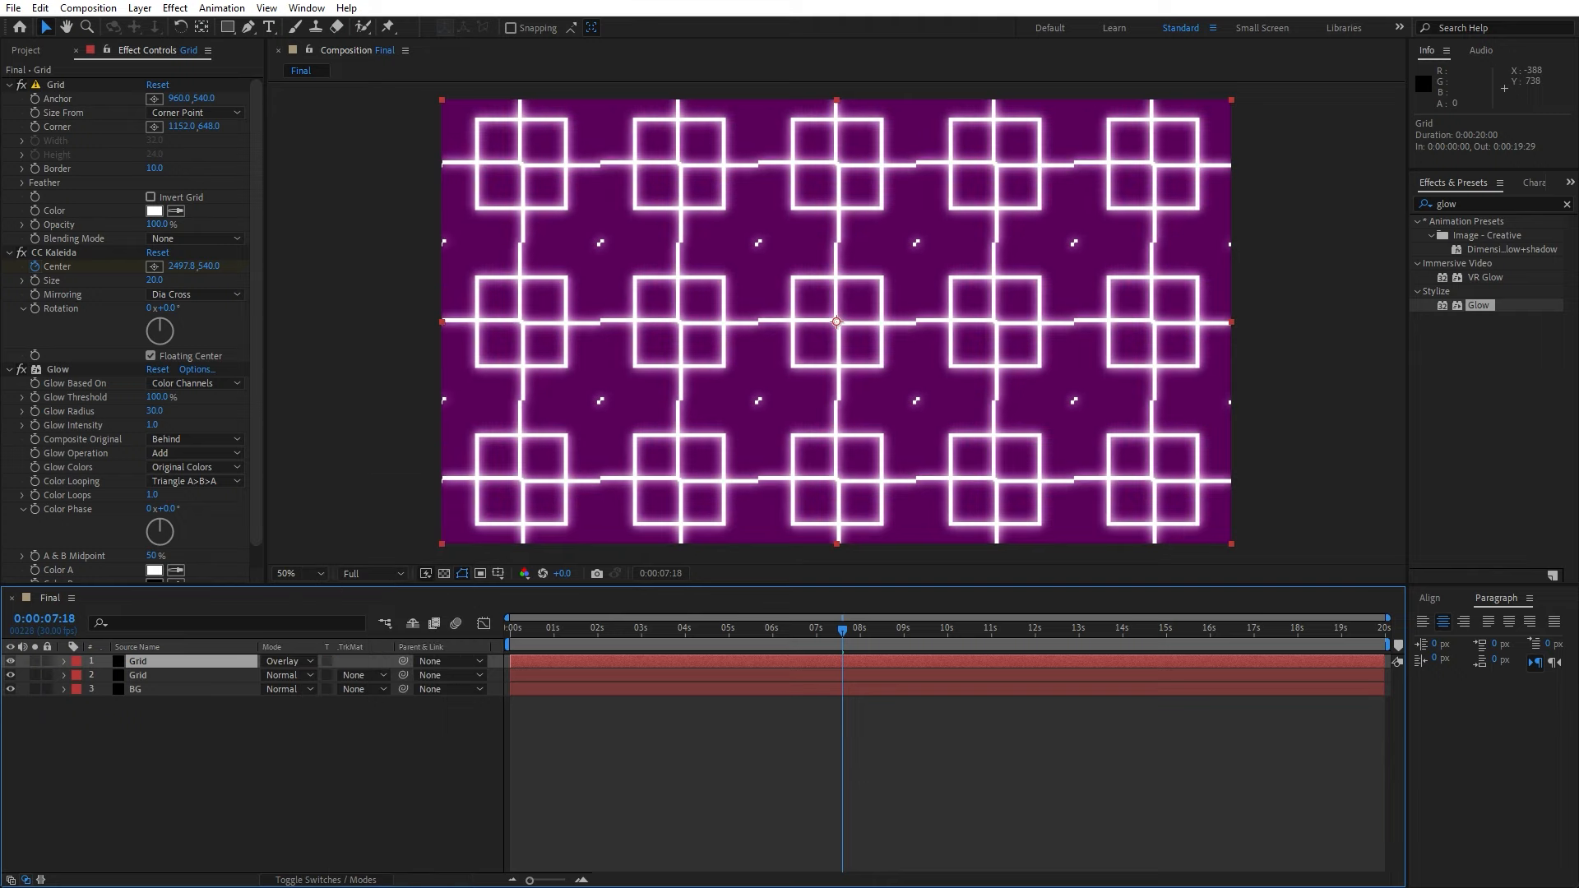
pyautogui.click(10, 84)
pyautogui.write('trito')
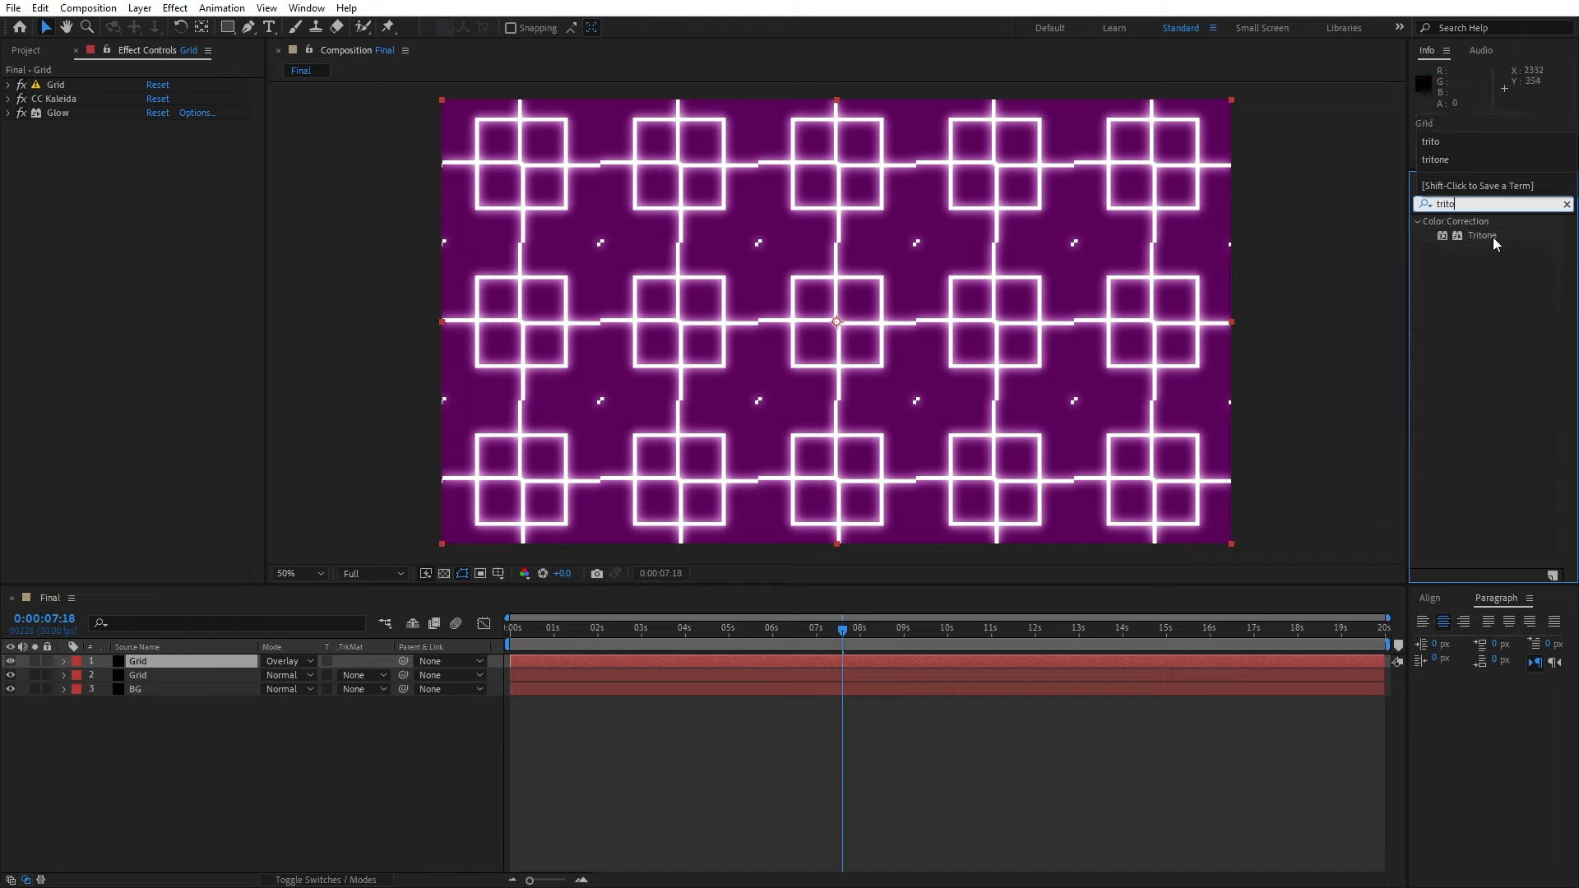
# Step: Apply Tritone with magenta highlights to the top Grid copy and preview the result
pyautogui.doubleClick(1482, 235)
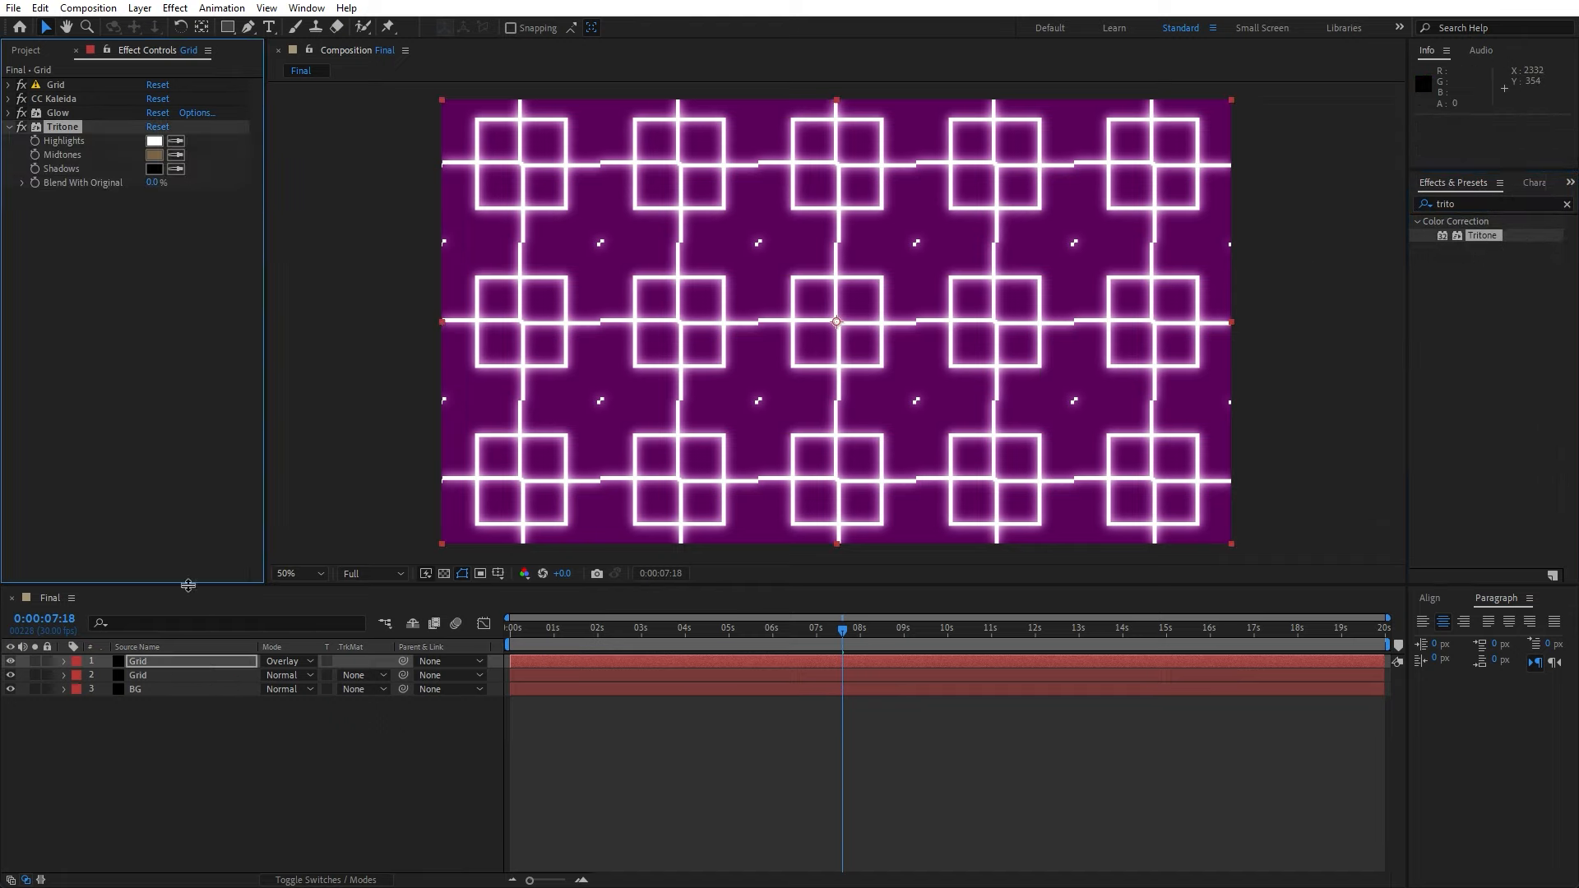
pyautogui.click(154, 141)
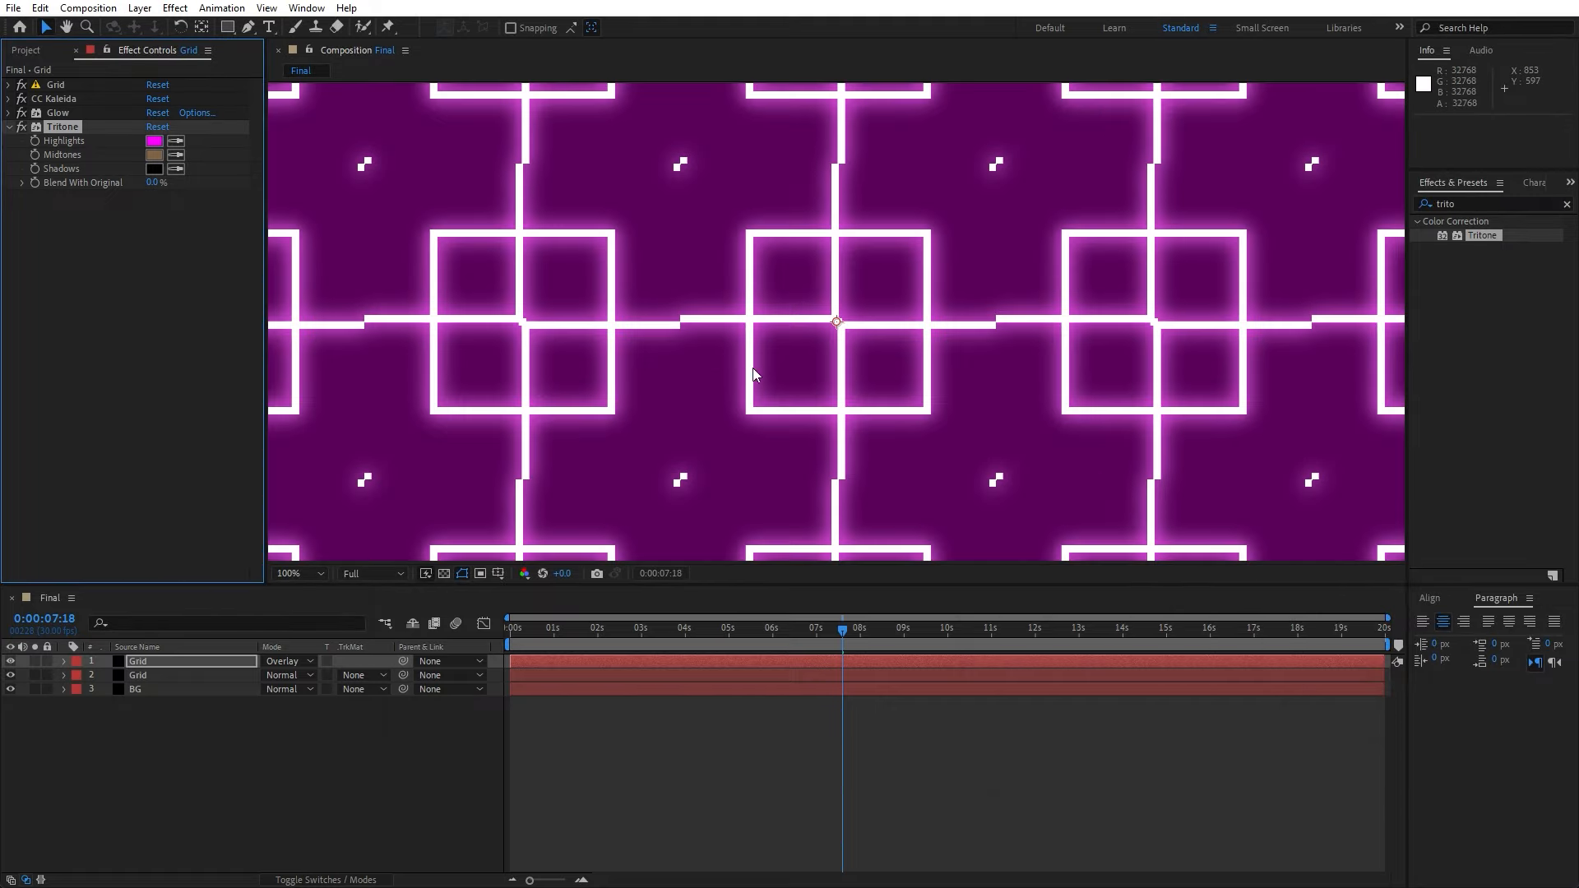
pyautogui.click(293, 572)
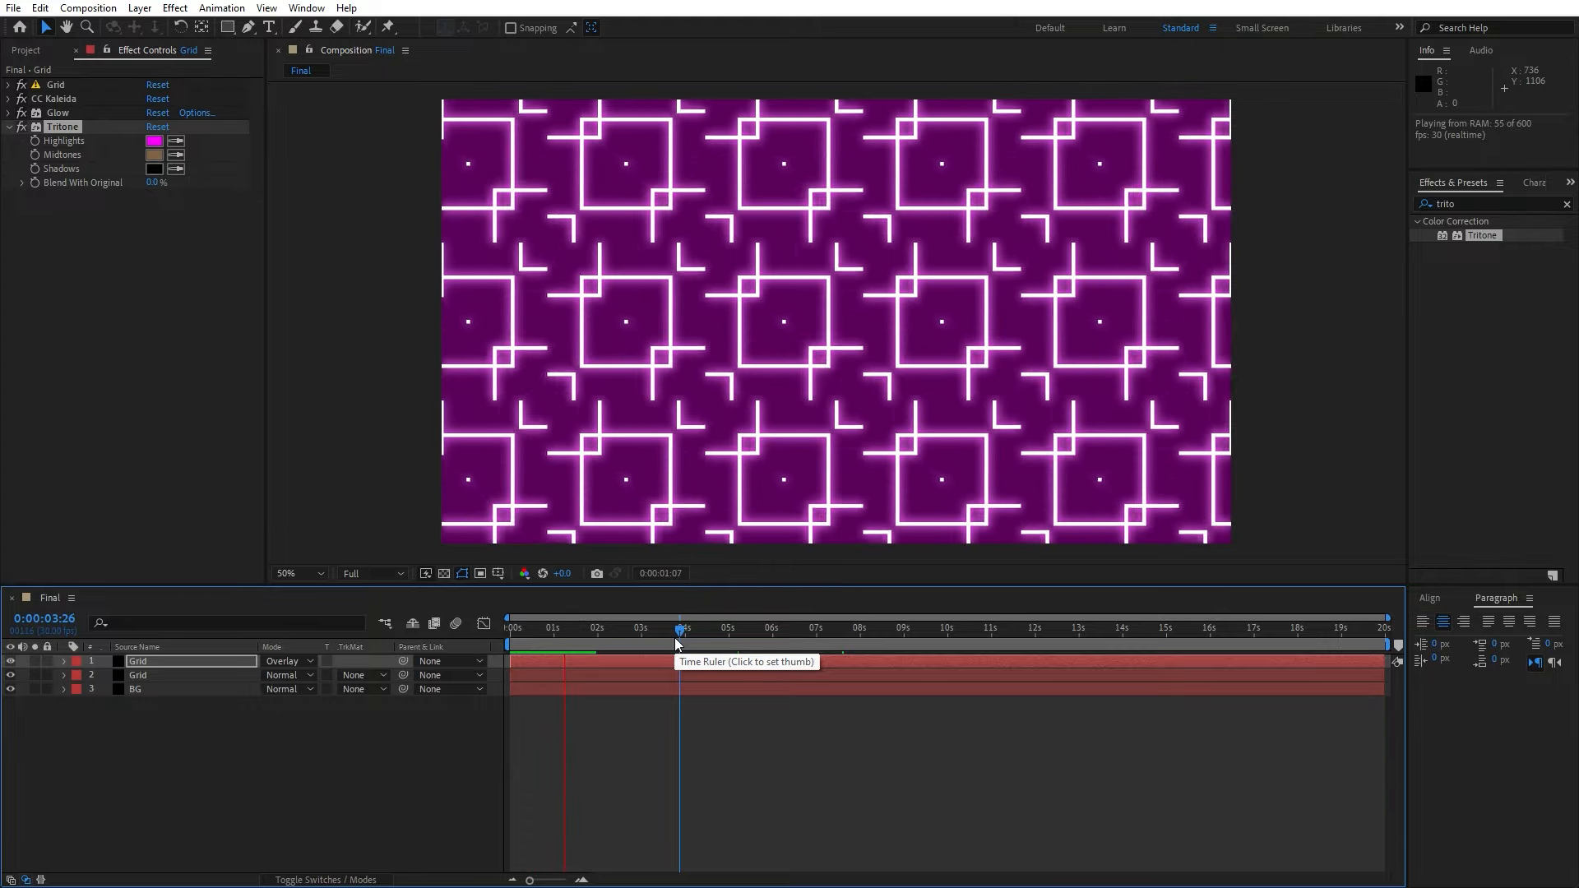
pyautogui.click(874, 627)
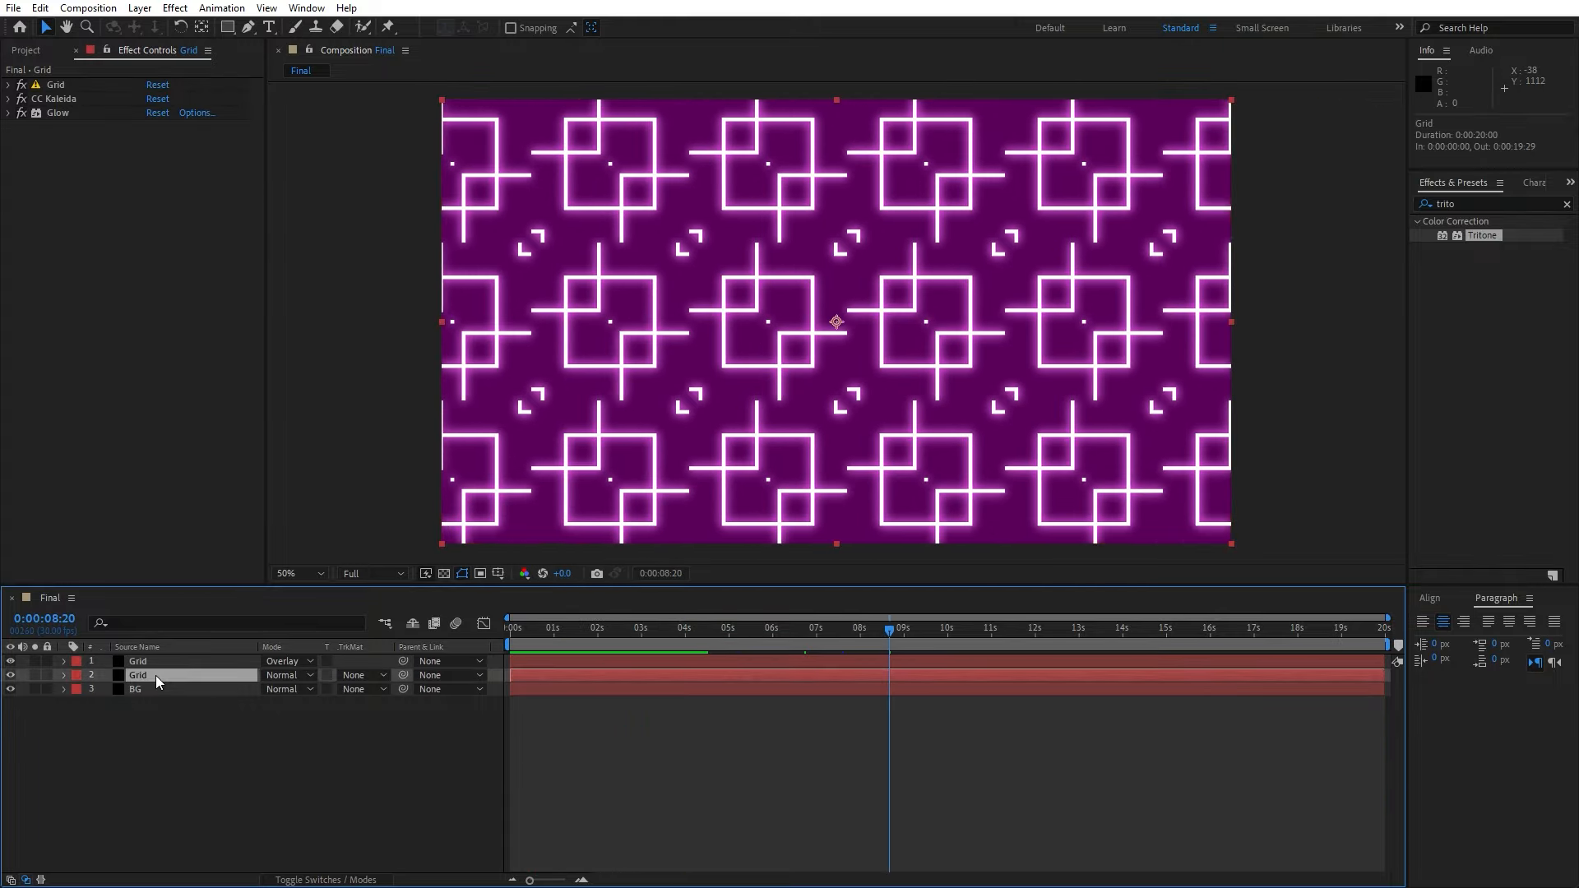
# Step: Switch the lower Grid layer's CC Kaleida mirroring from Flipper to Starlish
pyautogui.click(9, 98)
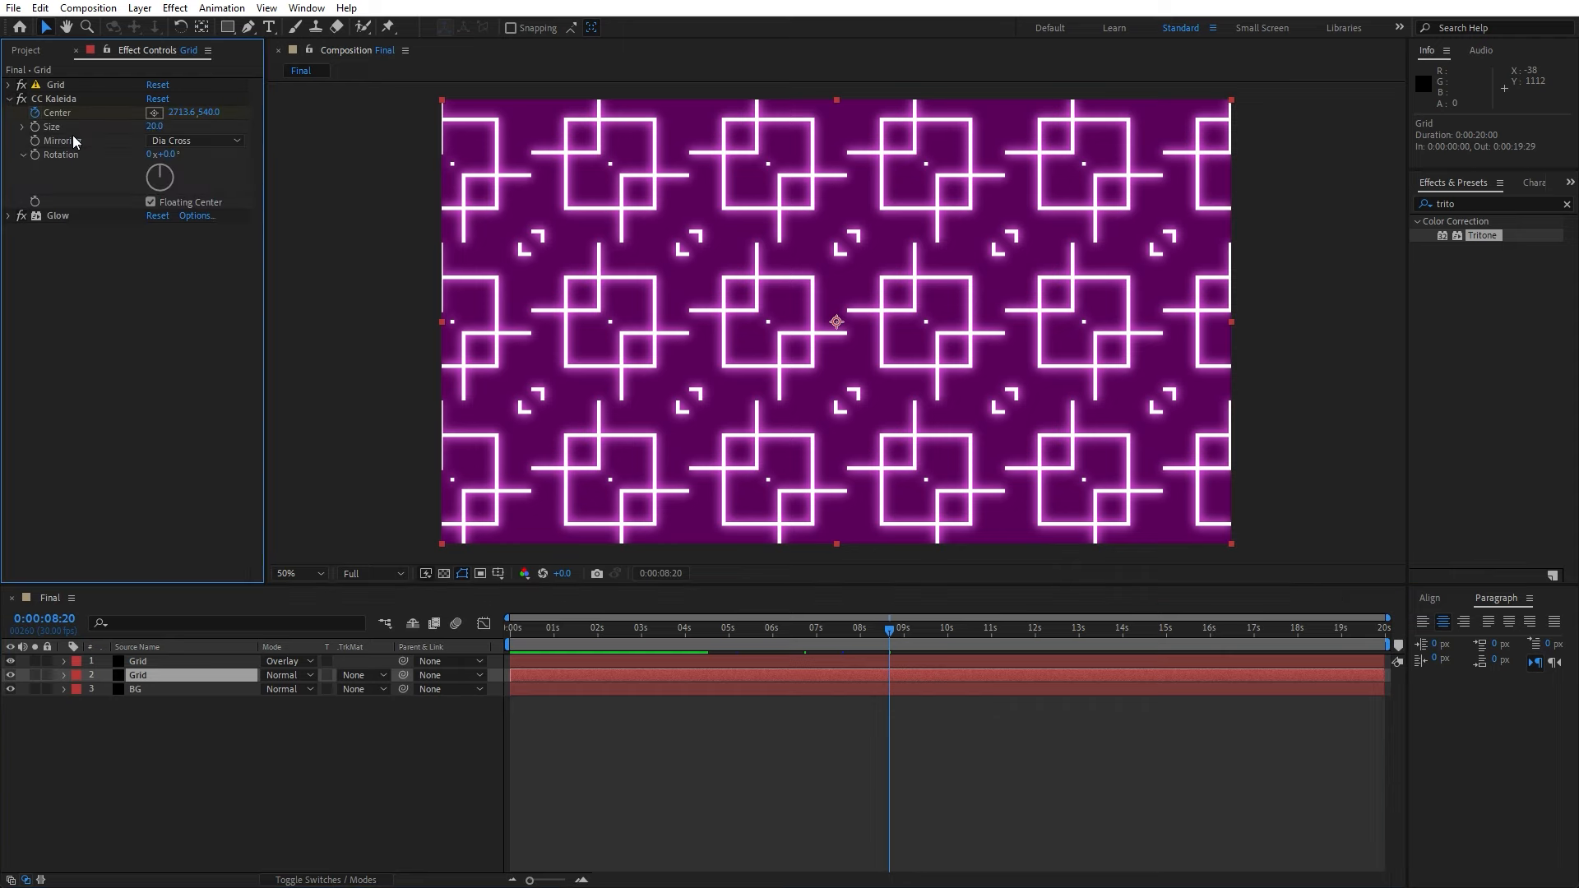
pyautogui.click(191, 139)
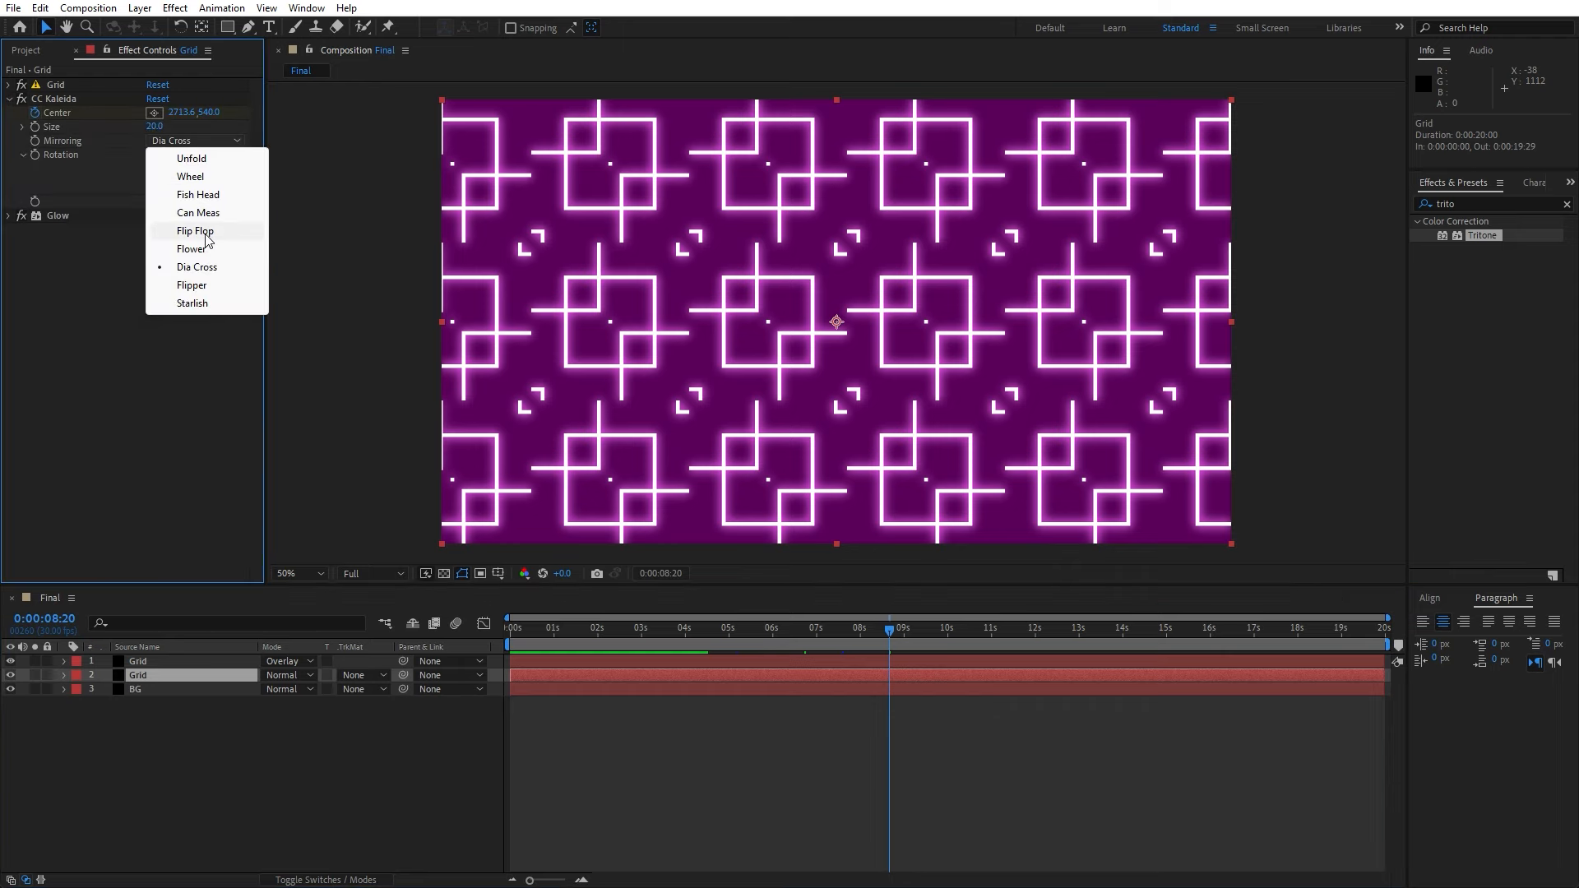
pyautogui.click(191, 285)
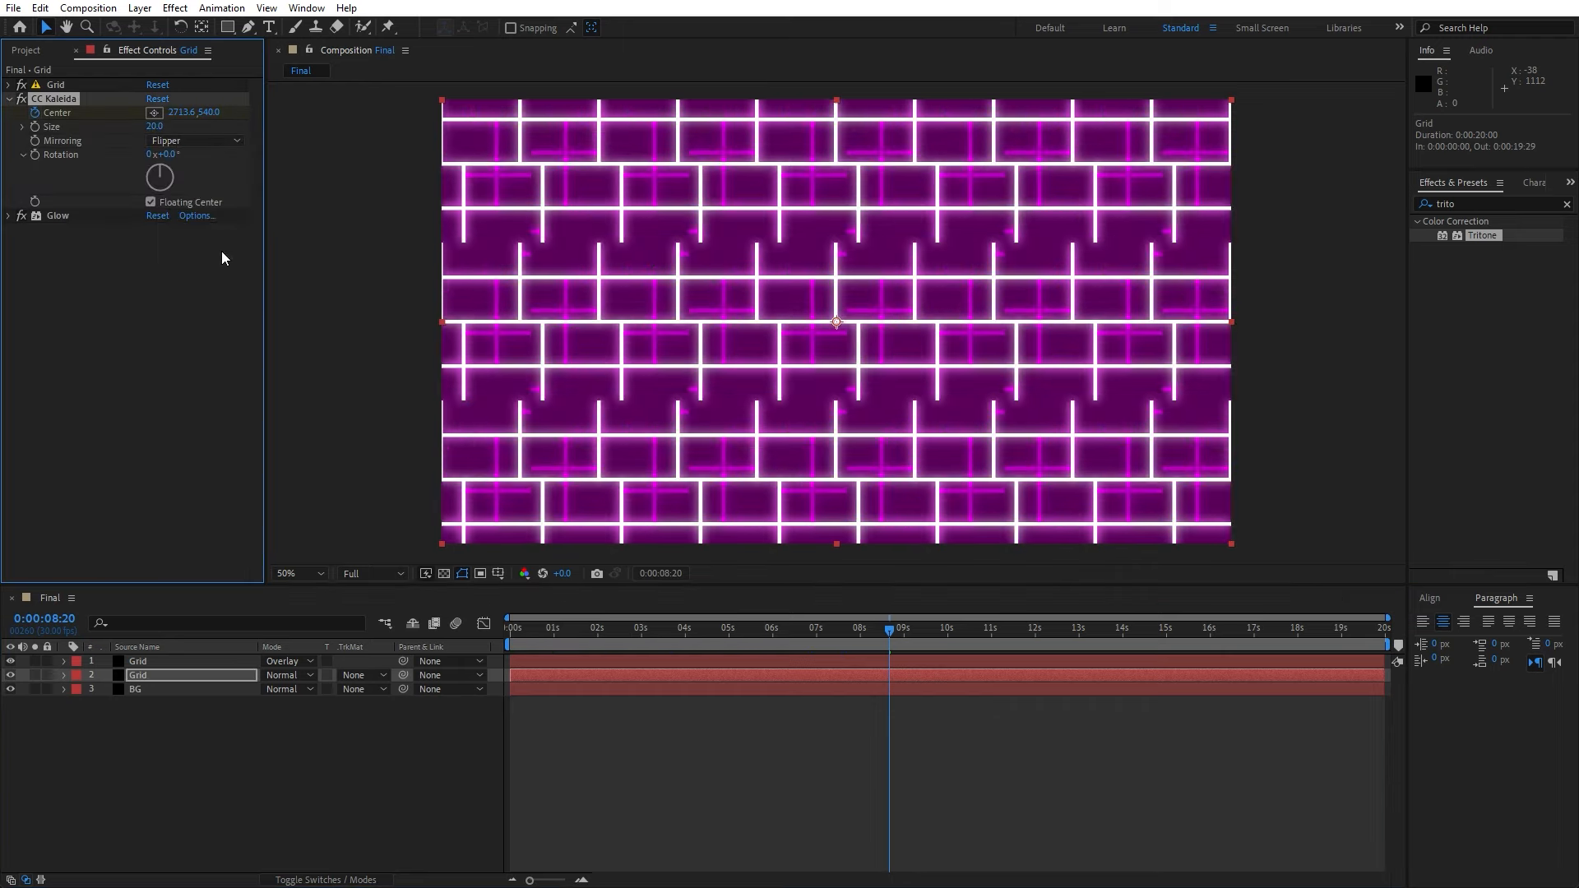
pyautogui.click(194, 139)
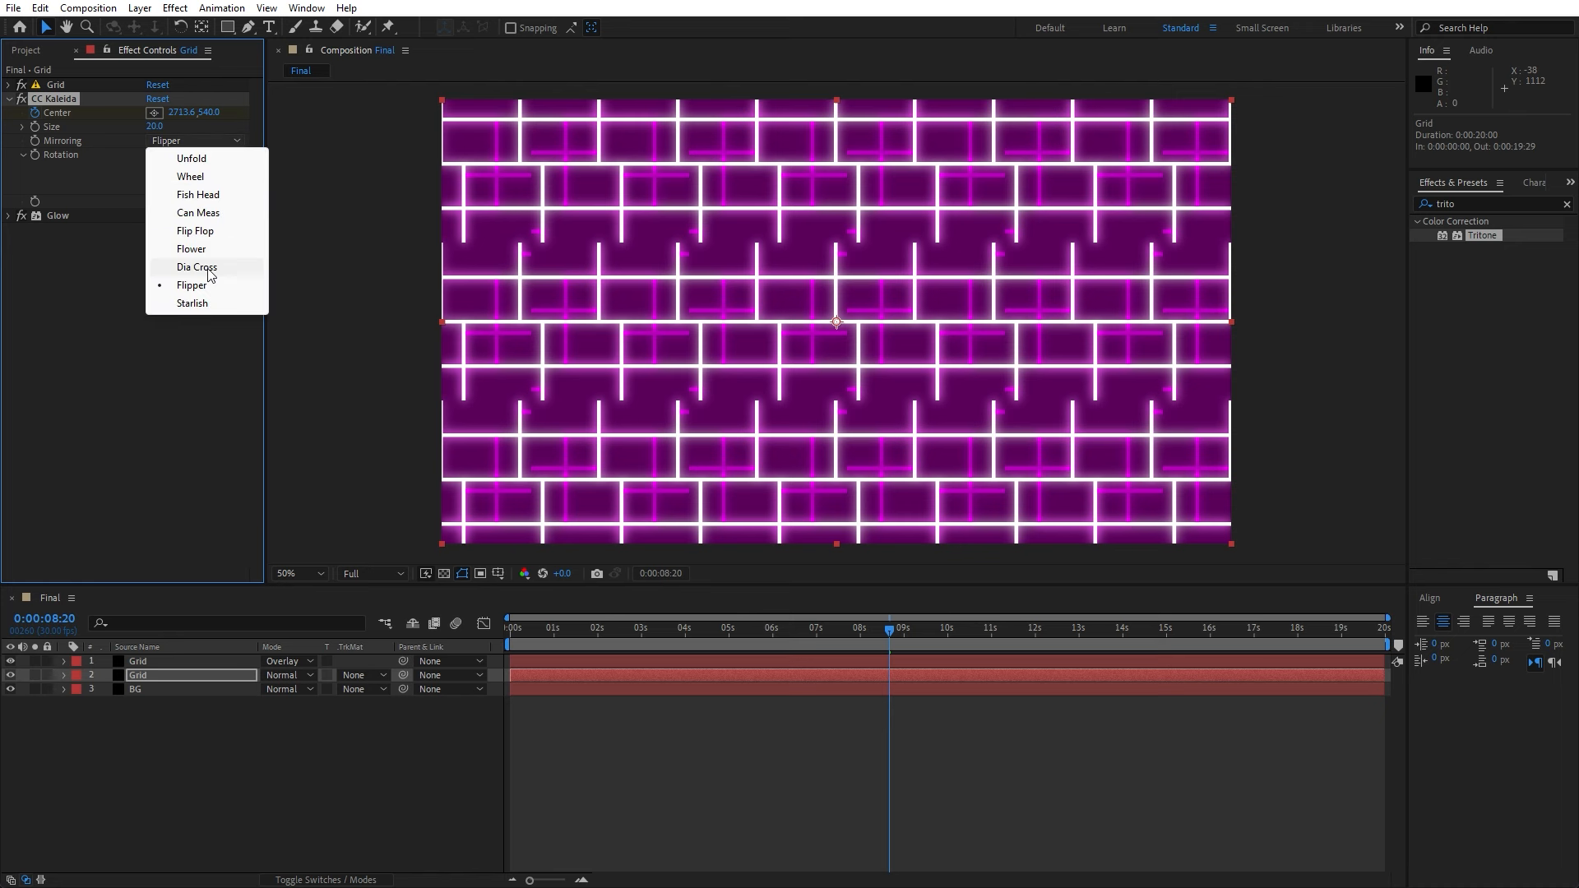
pyautogui.click(190, 303)
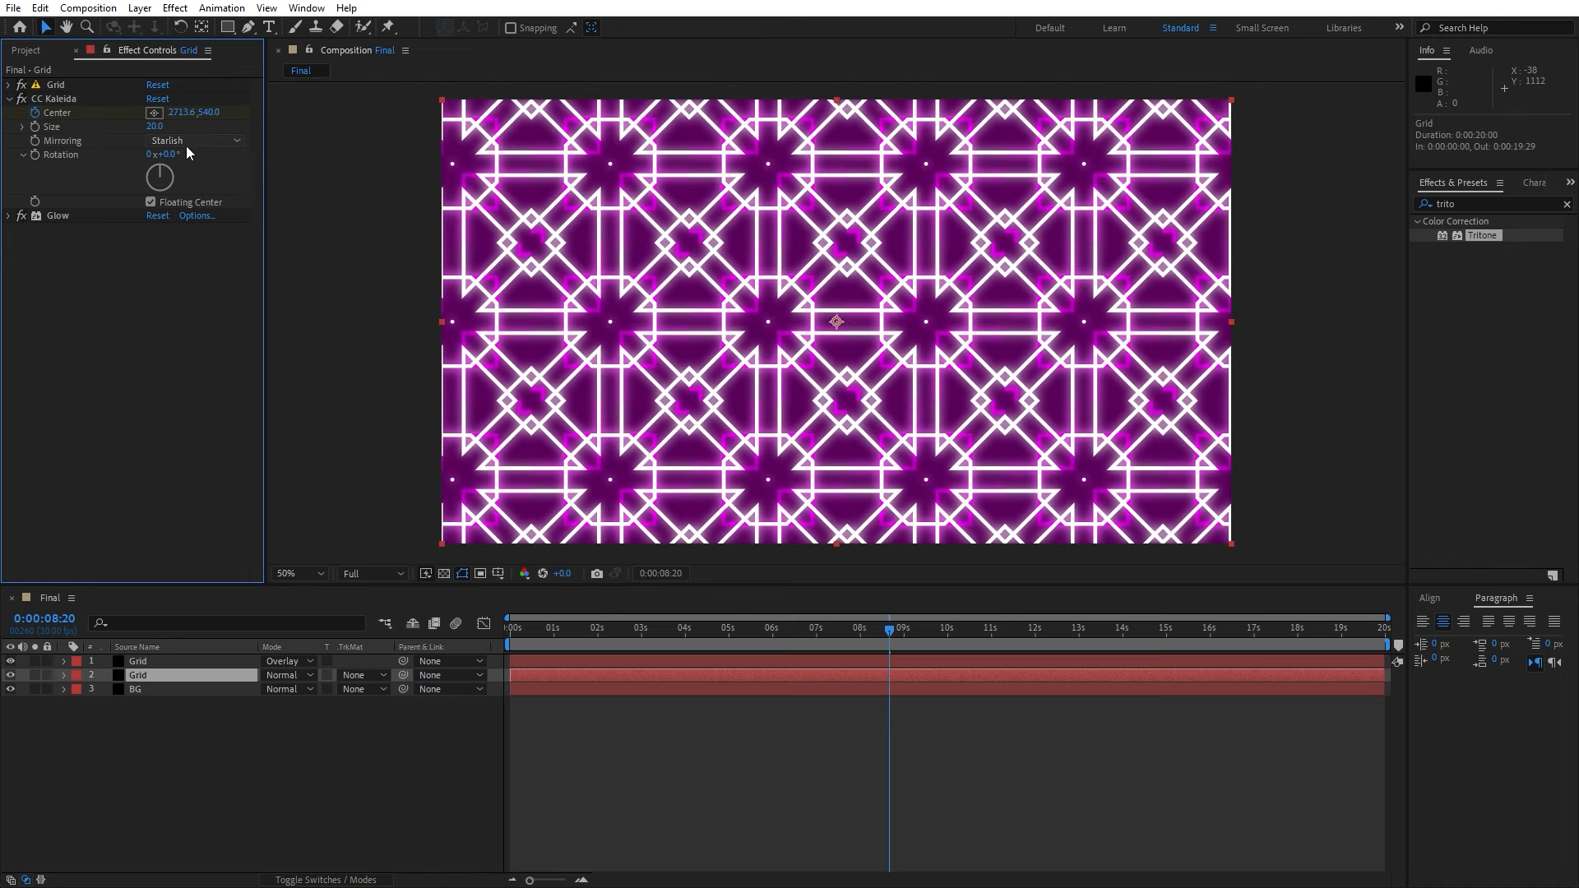